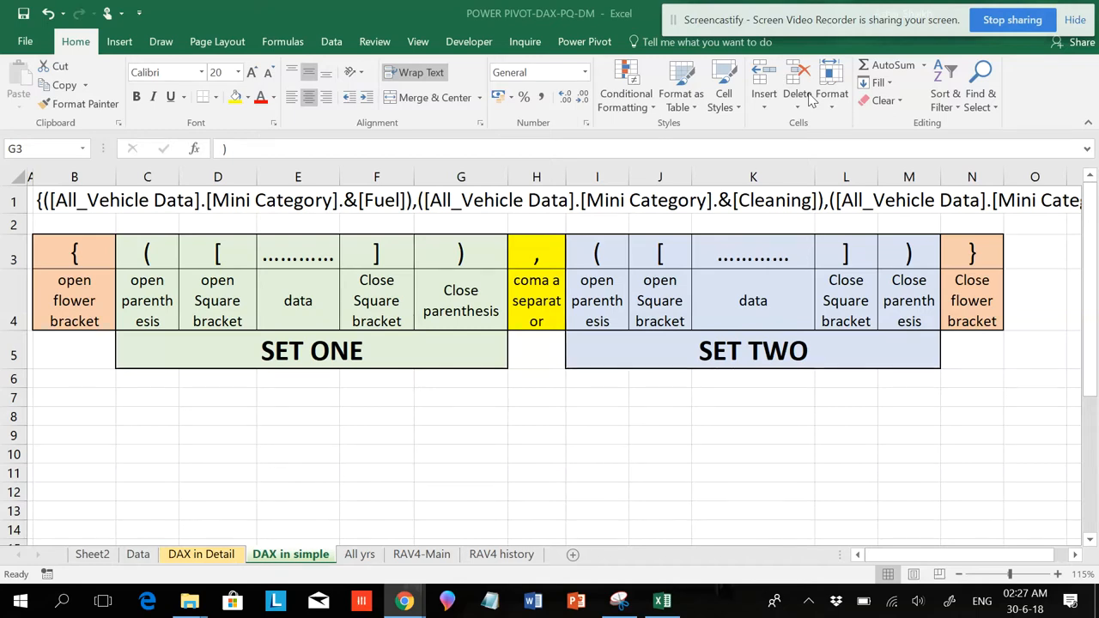
mouse_move(777, 118)
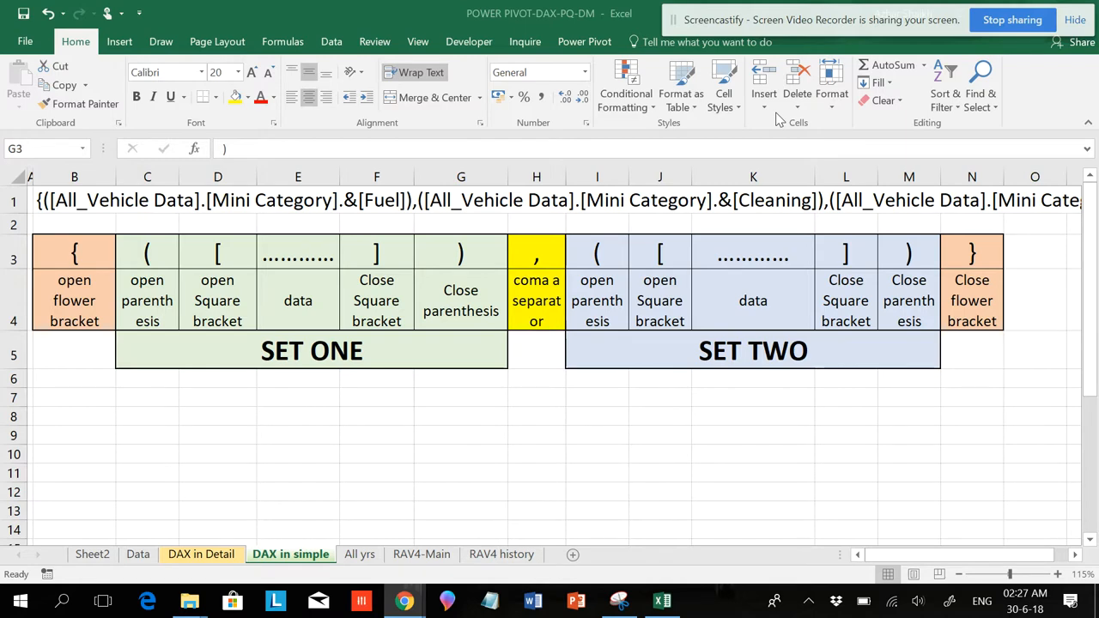
mouse_move(235, 80)
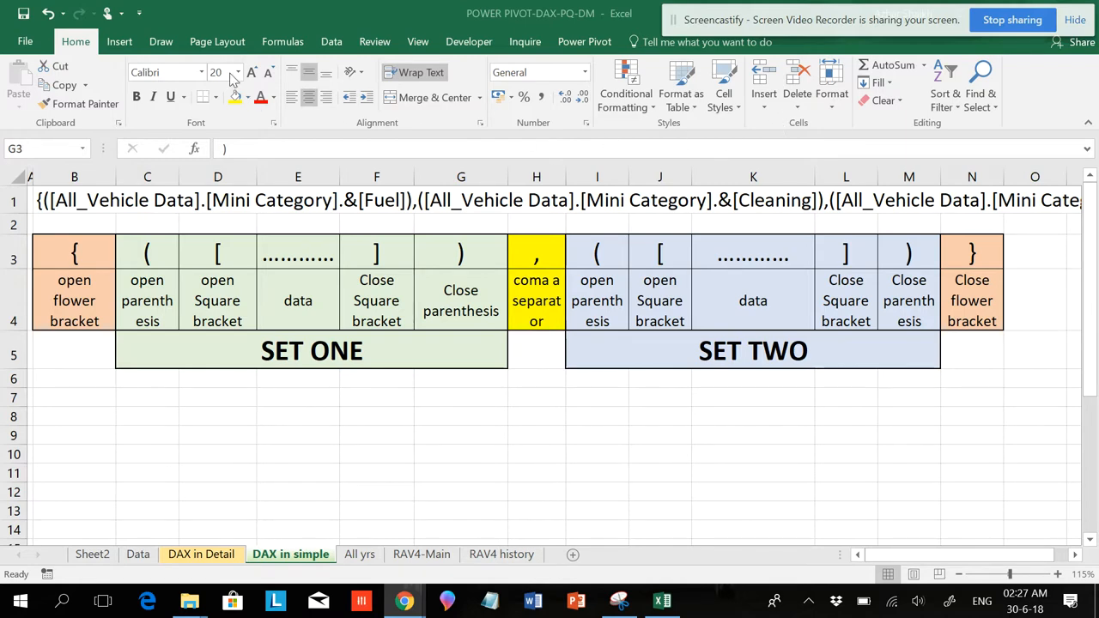
mouse_move(254, 349)
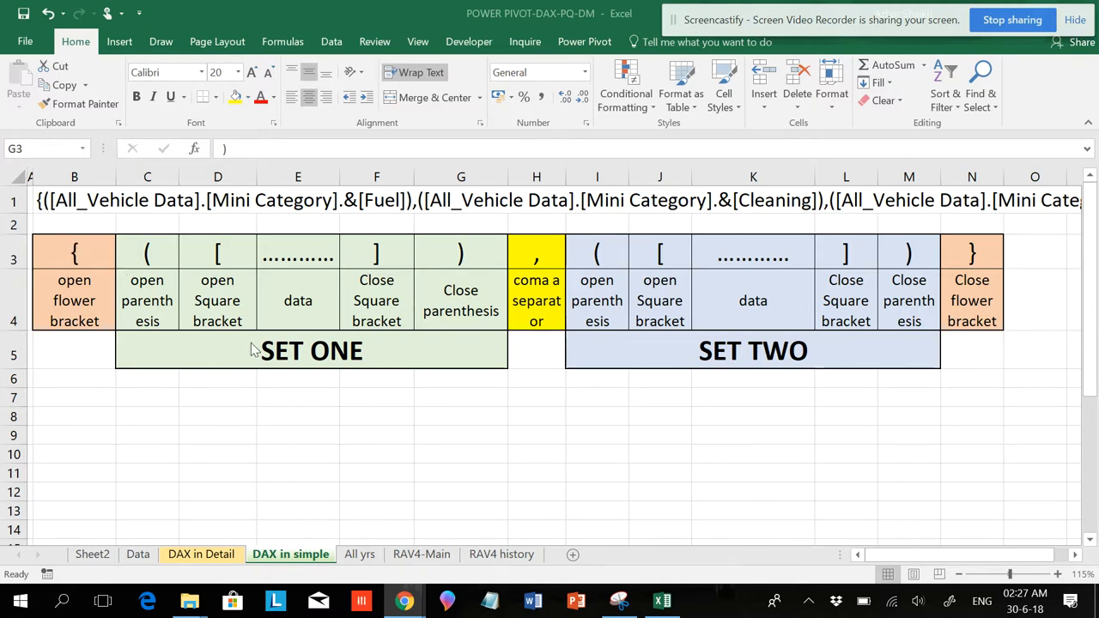
mouse_move(664, 371)
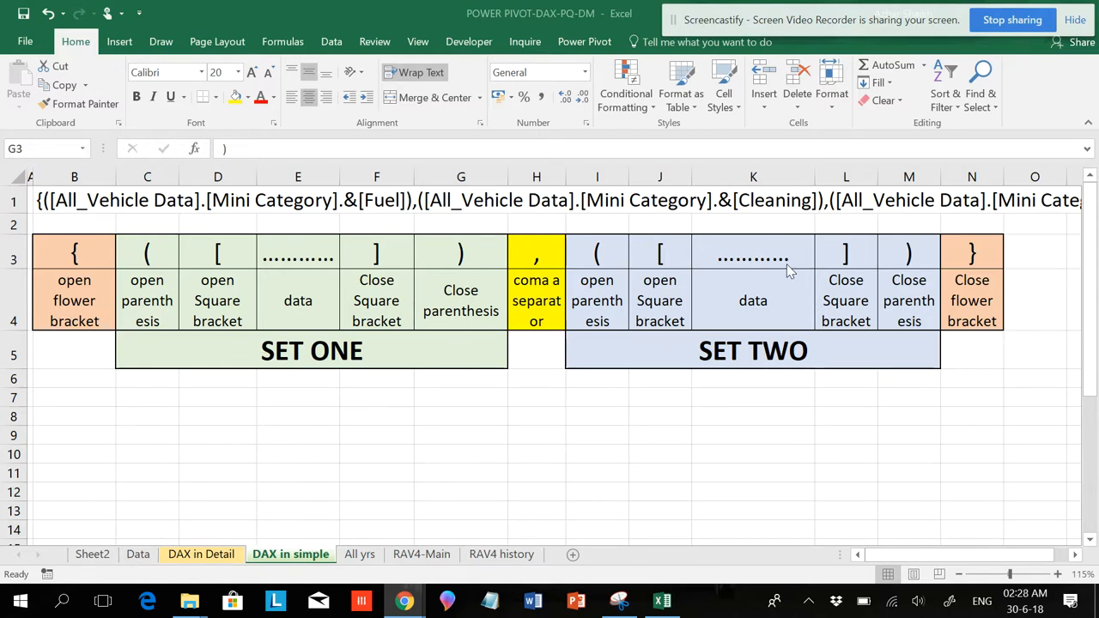
mouse_move(798, 288)
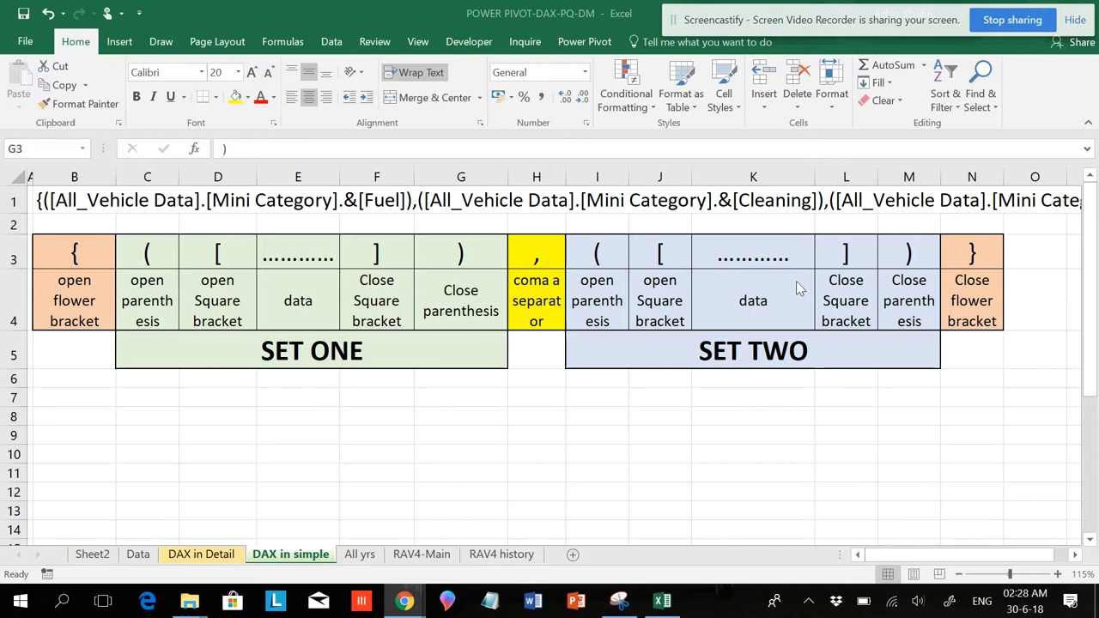
mouse_move(734, 288)
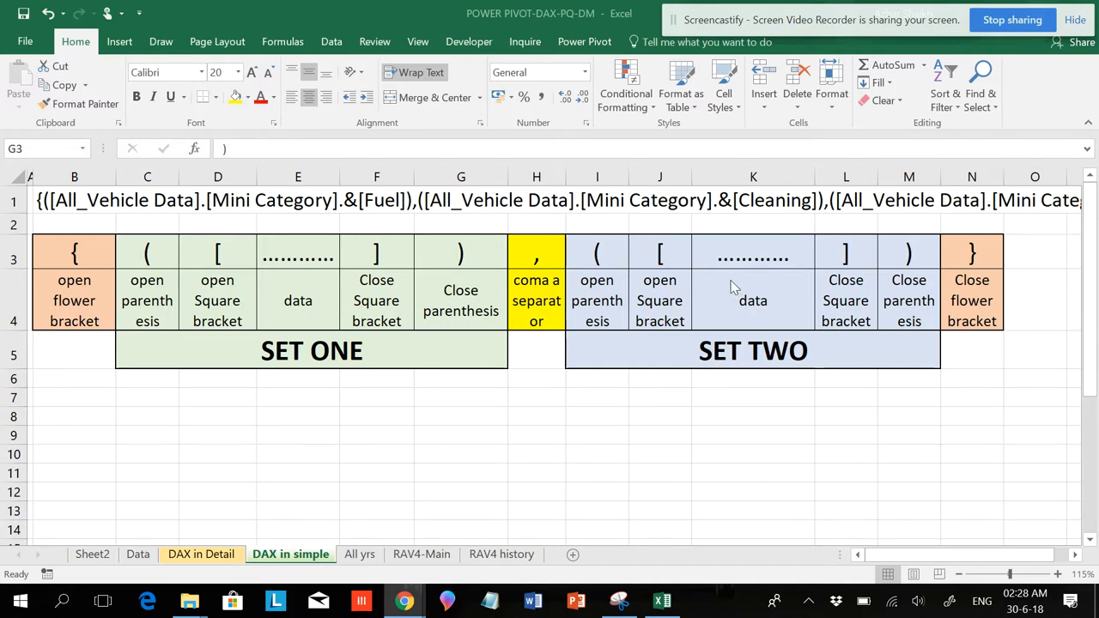
mouse_move(326, 421)
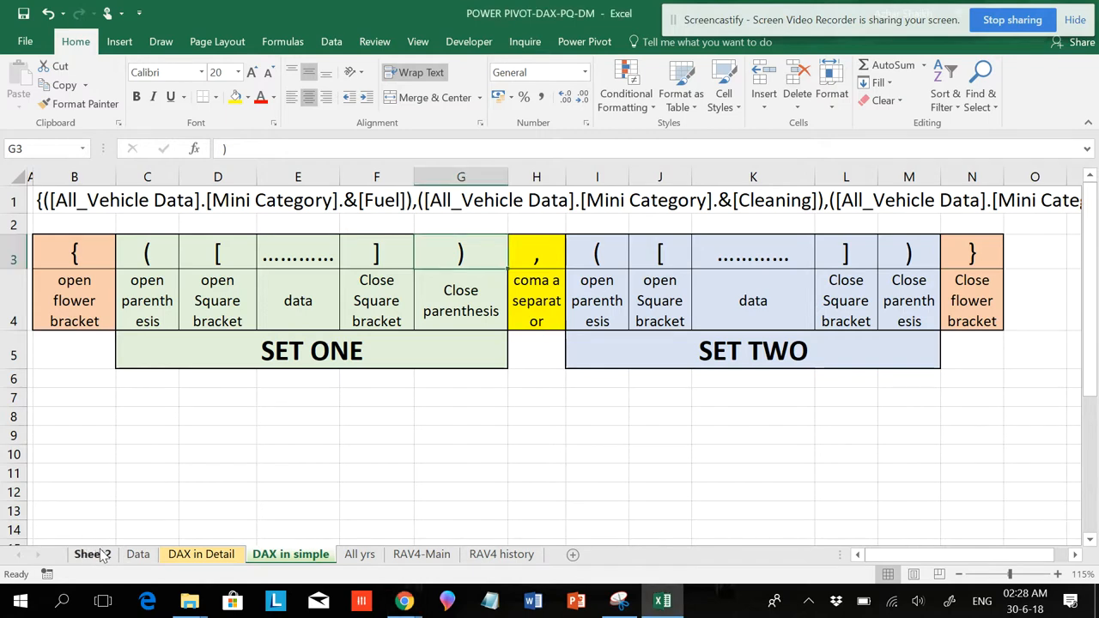
- Switch to Sheet2 to view the PivotTable with FSCT rows and budget/actual columns
left_click(92, 554)
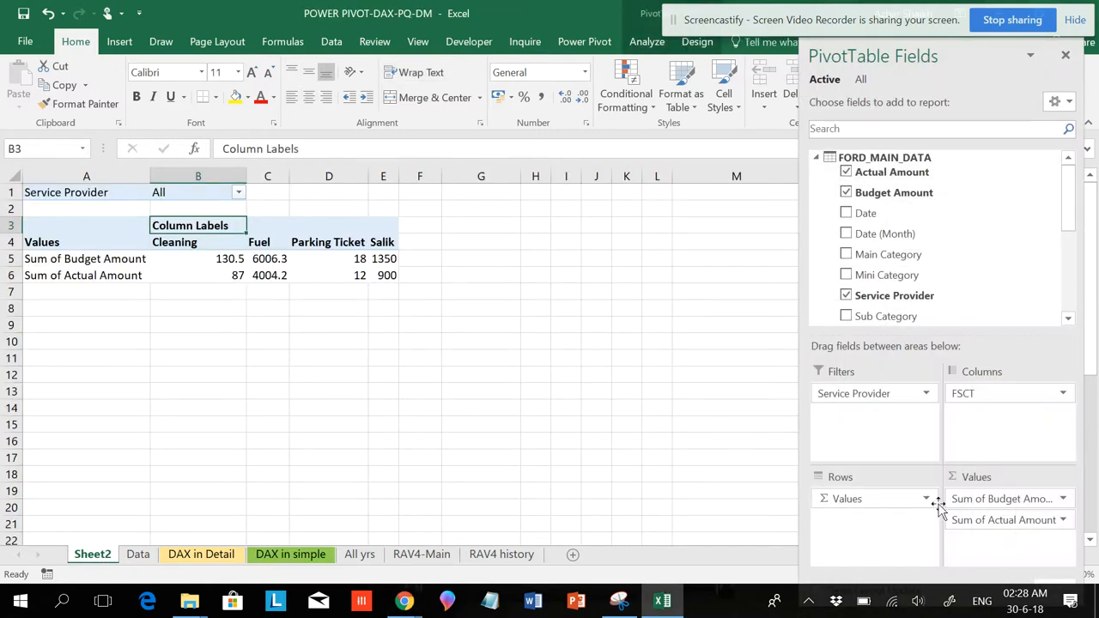
mouse_move(916, 519)
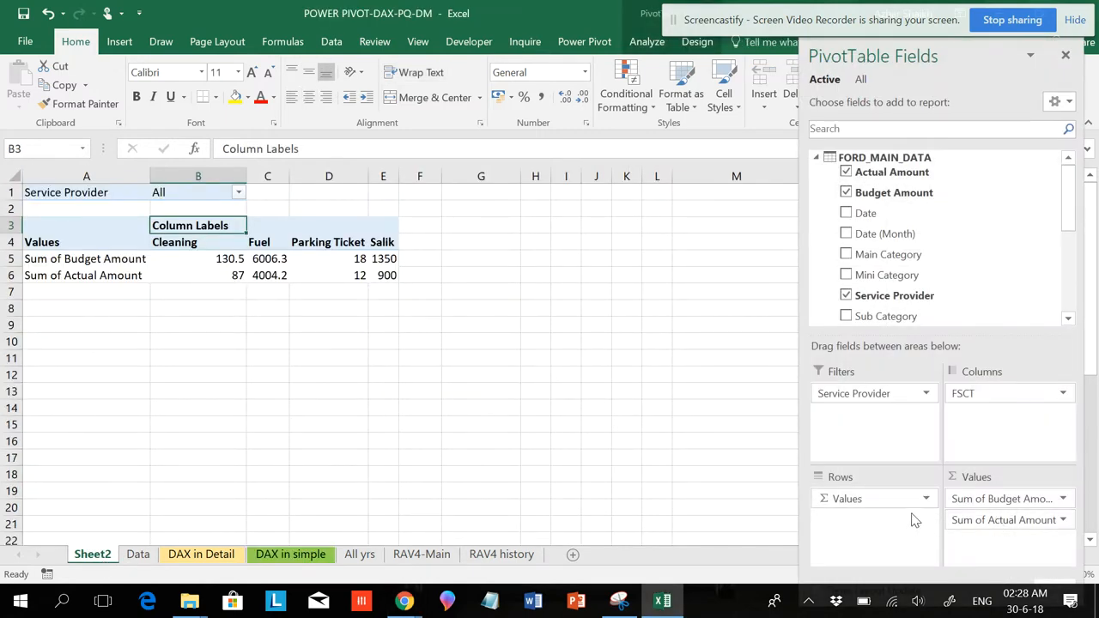
scroll("down", 3)
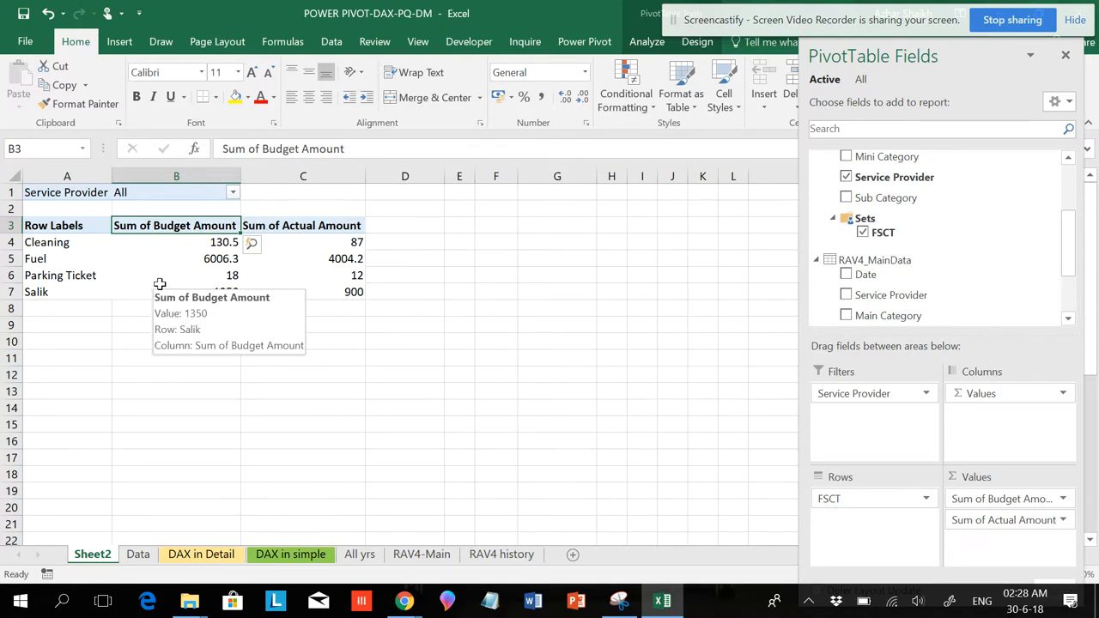
mouse_move(335, 231)
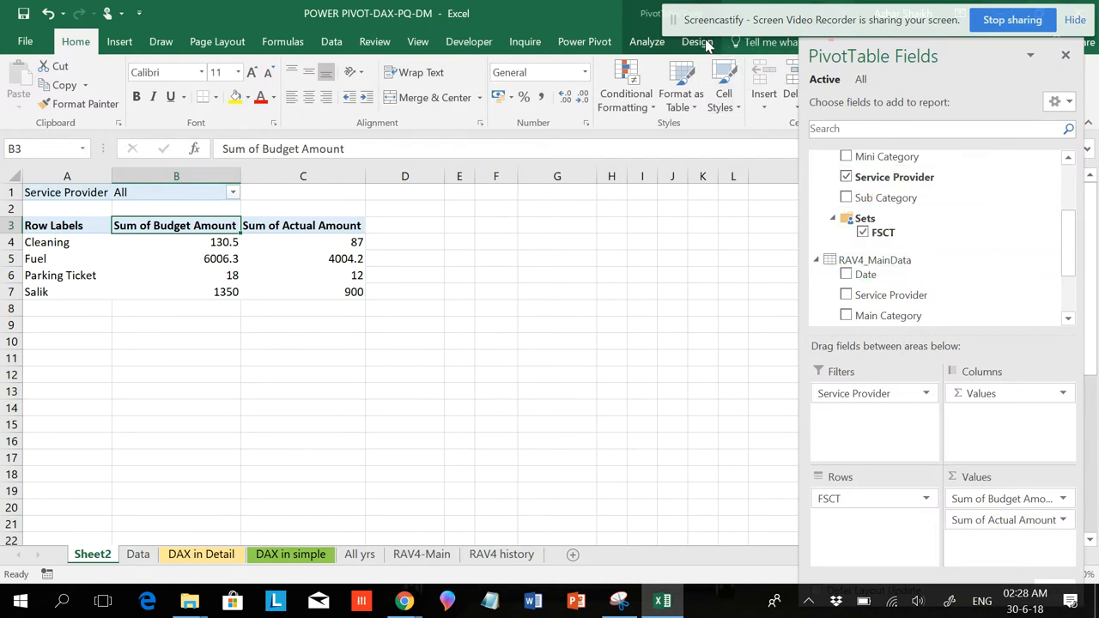
- Swap the FSCT rows for Main Category with Mini Category nested beneath it
left_click(756, 65)
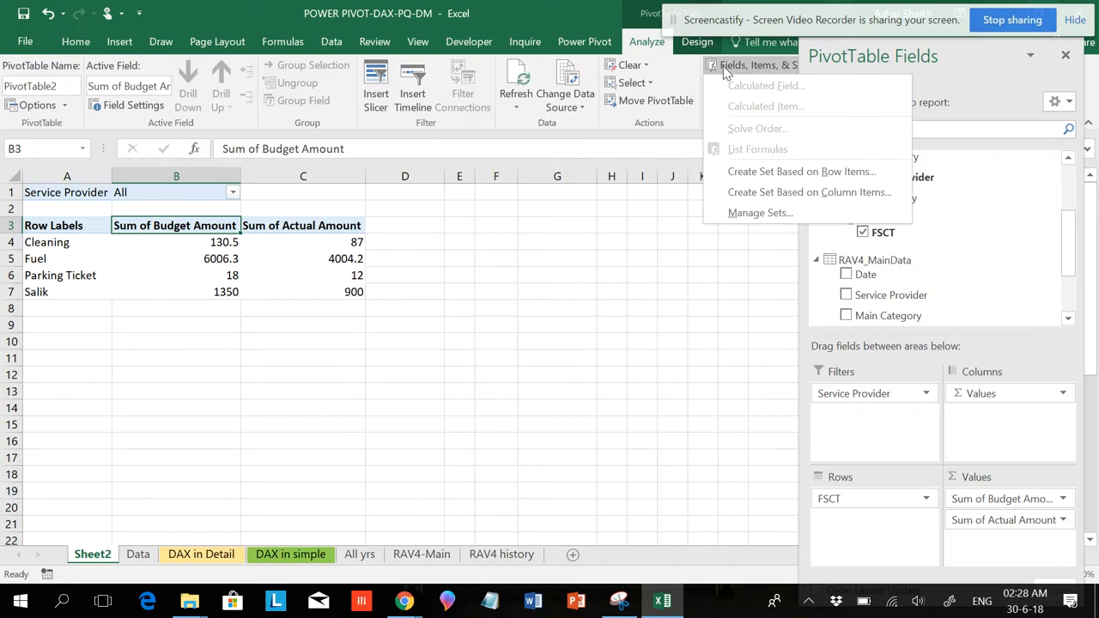
mouse_move(808, 191)
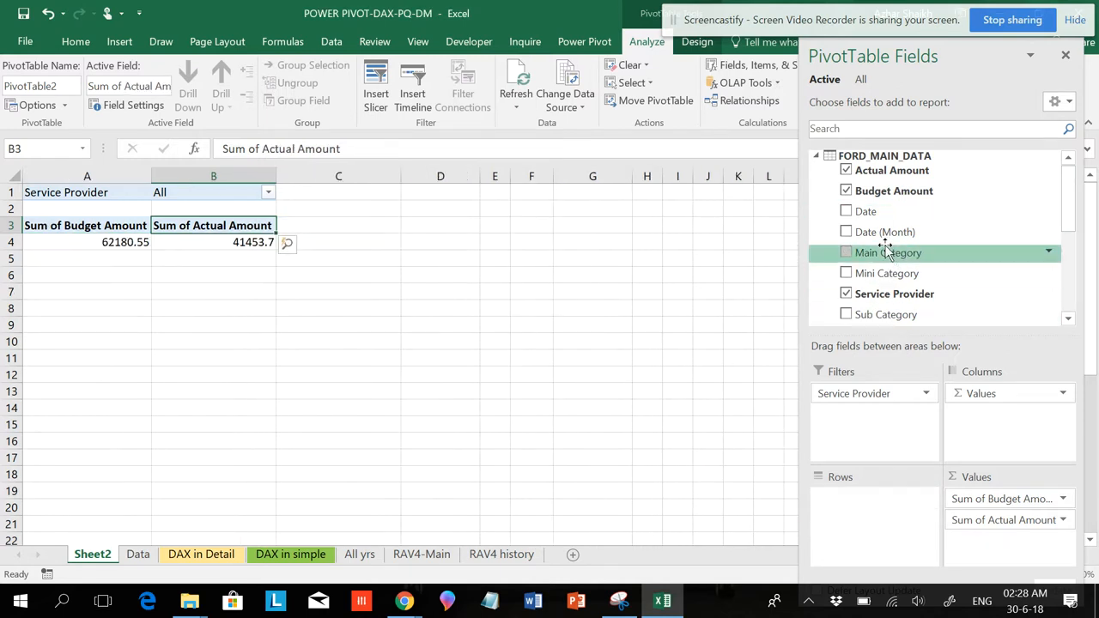
scroll("down", 3)
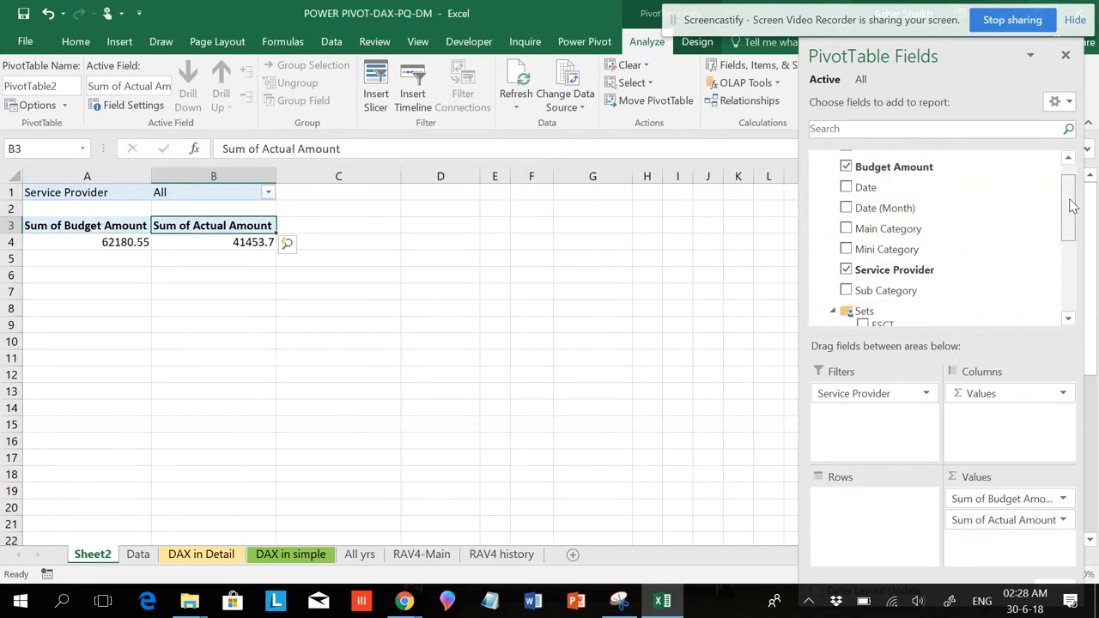
scroll("down", 3)
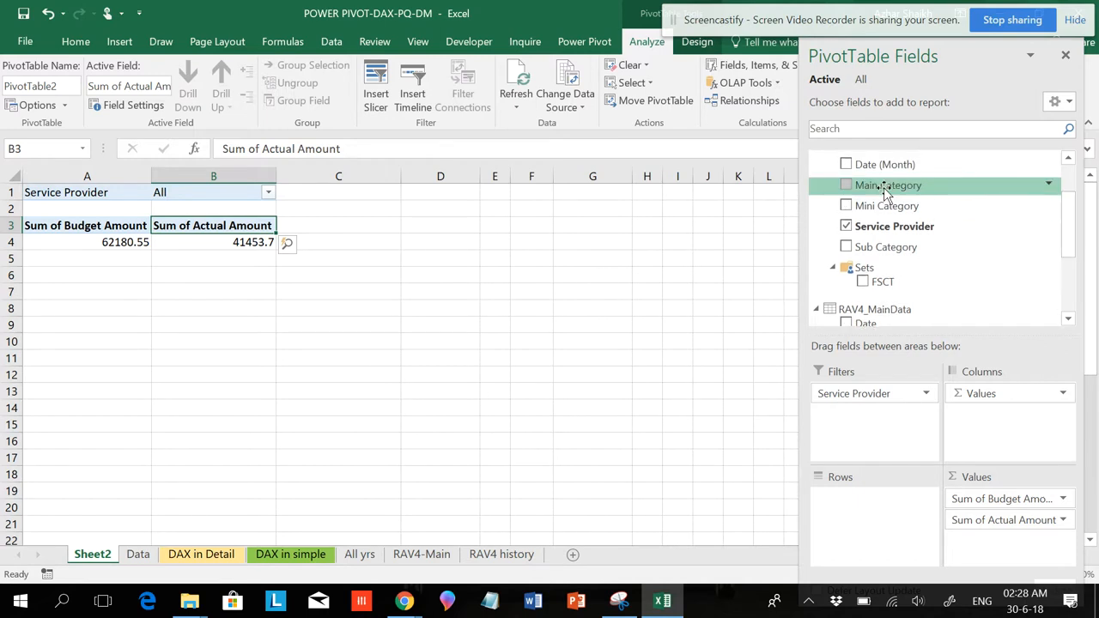
left_click(846, 184)
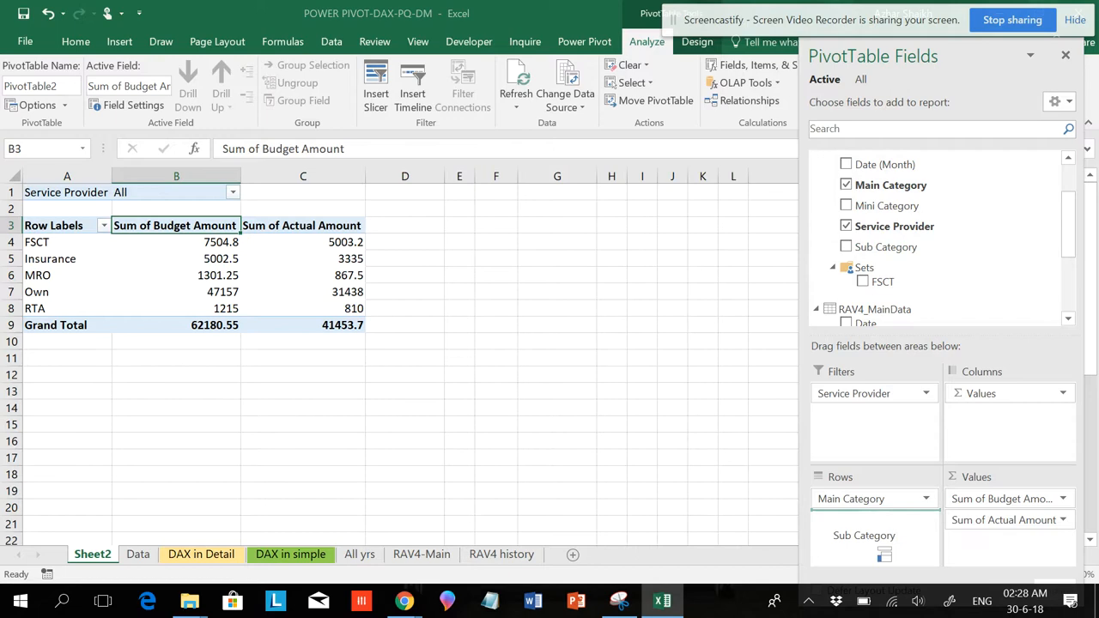
left_click(845, 247)
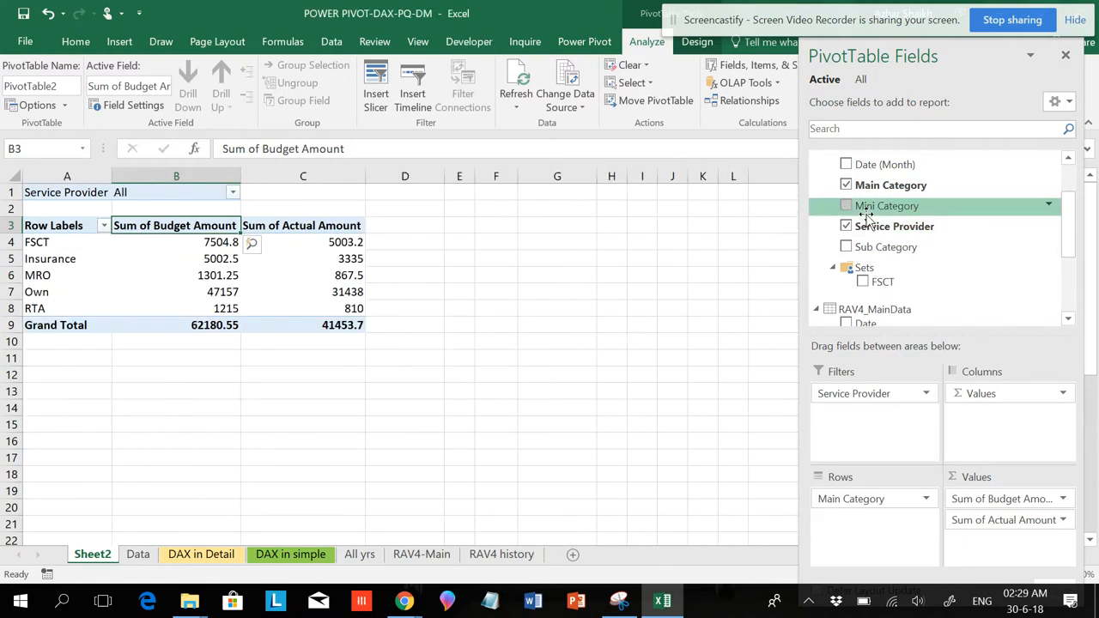
left_click(846, 205)
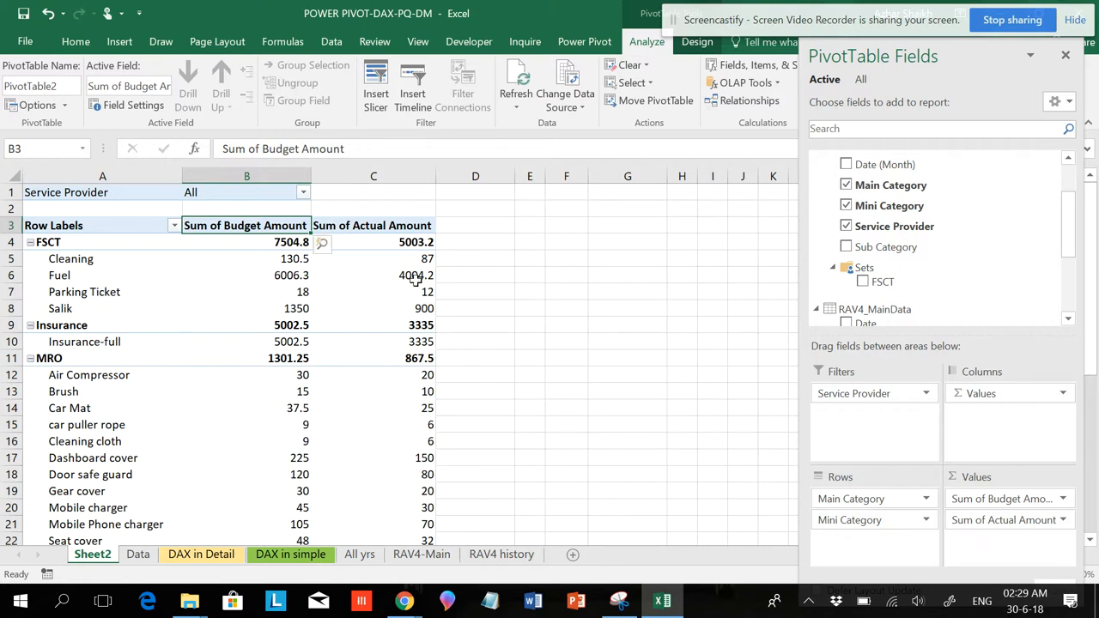
left_click(883, 282)
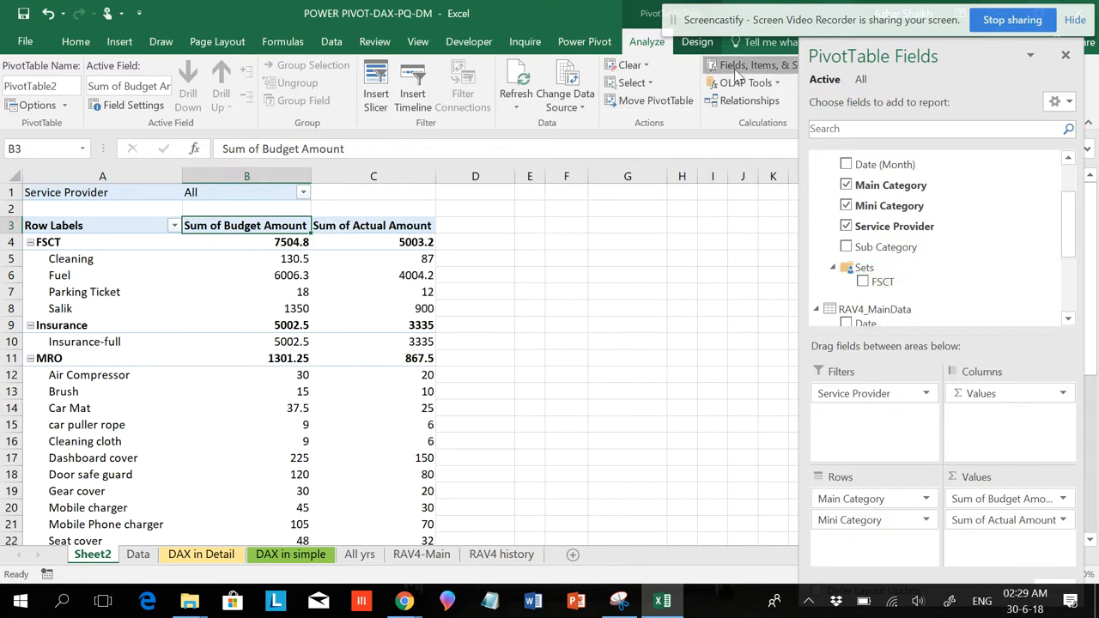
- Open the Fields, Items & Sets menu on the PivotTable Analyze tab
left_click(755, 66)
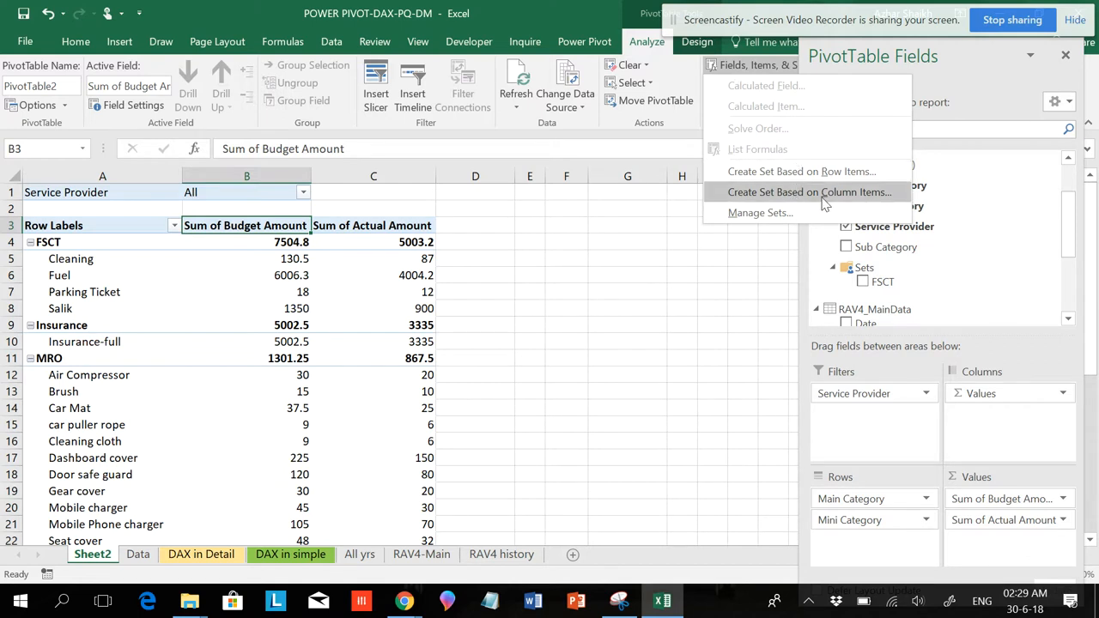
mouse_move(801, 171)
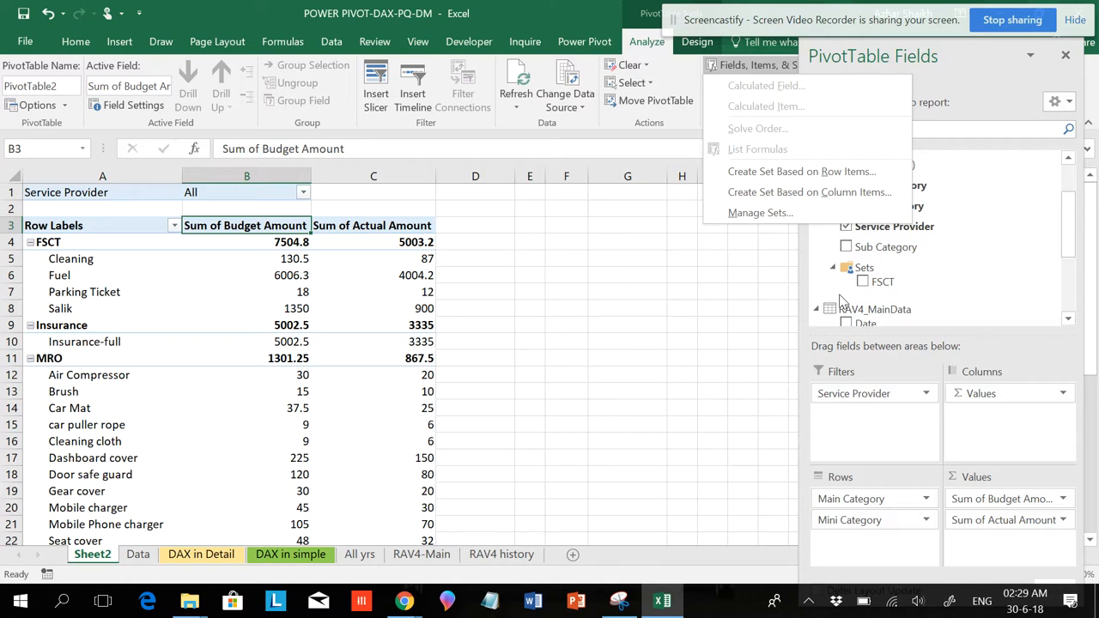
mouse_move(878, 191)
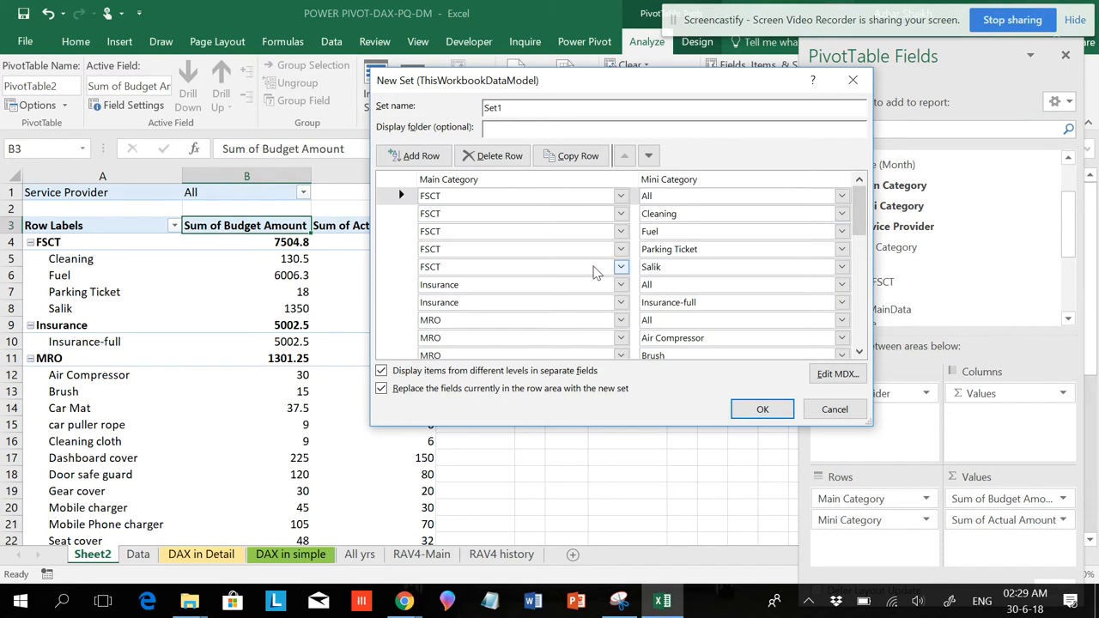
mouse_move(73, 391)
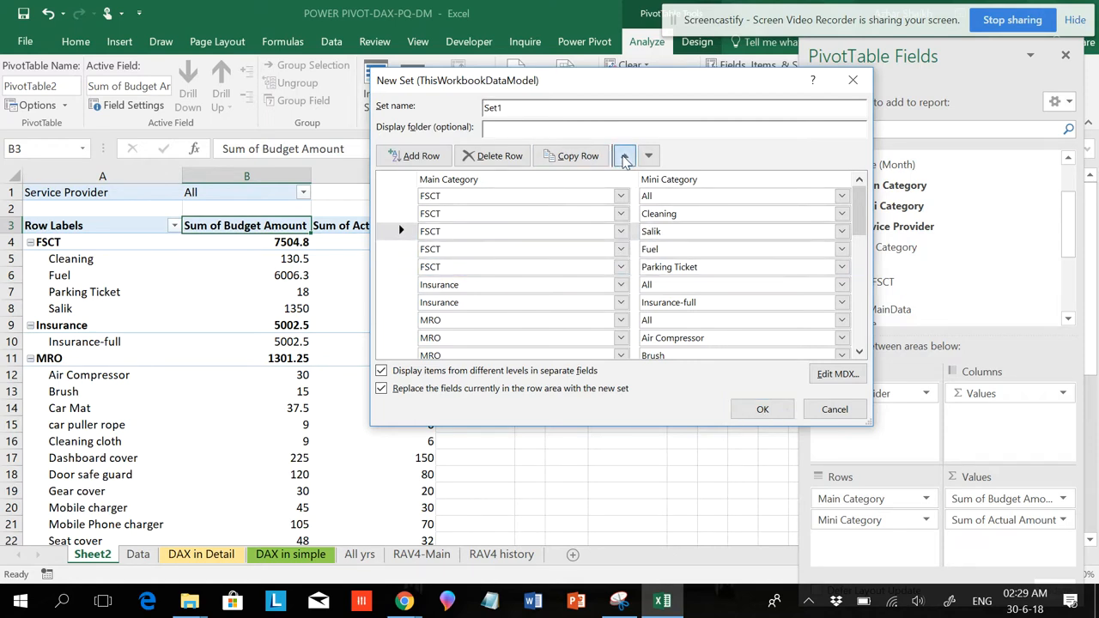
- Reorder the set rows: Salik first, FSCT total removed, Insurance-full above Insurance total
left_click(624, 156)
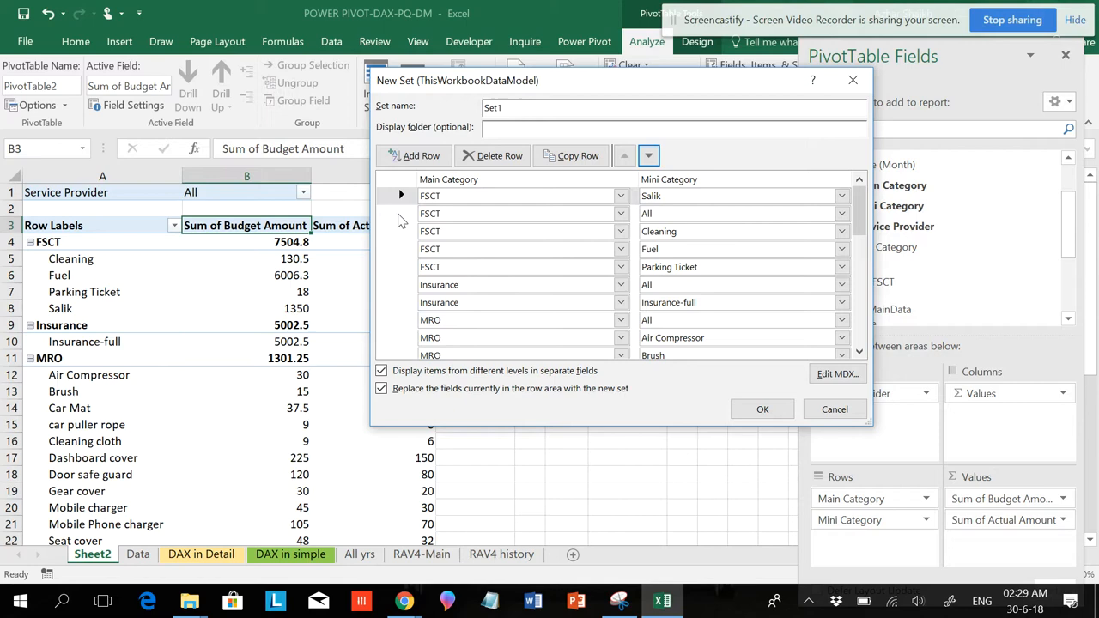
left_click(499, 156)
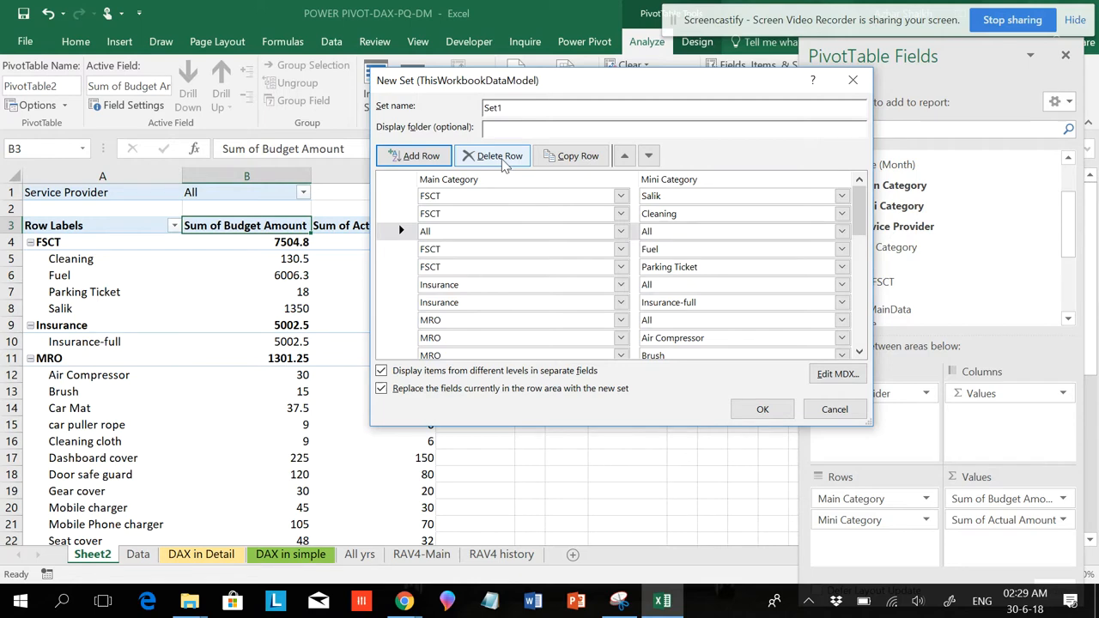
left_click(492, 156)
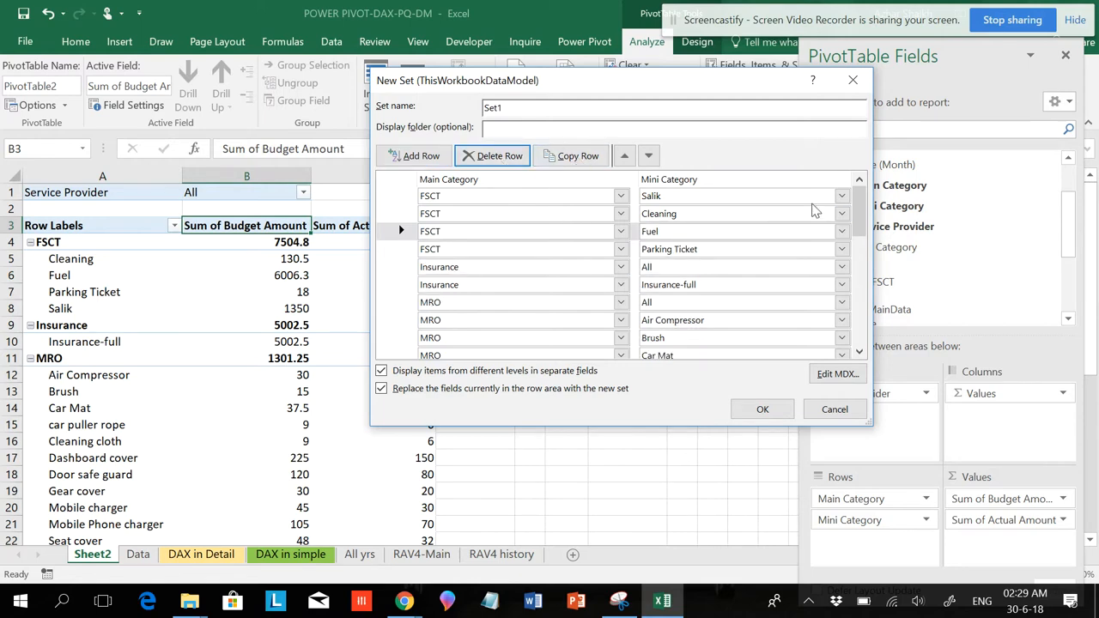
scroll("down", 3)
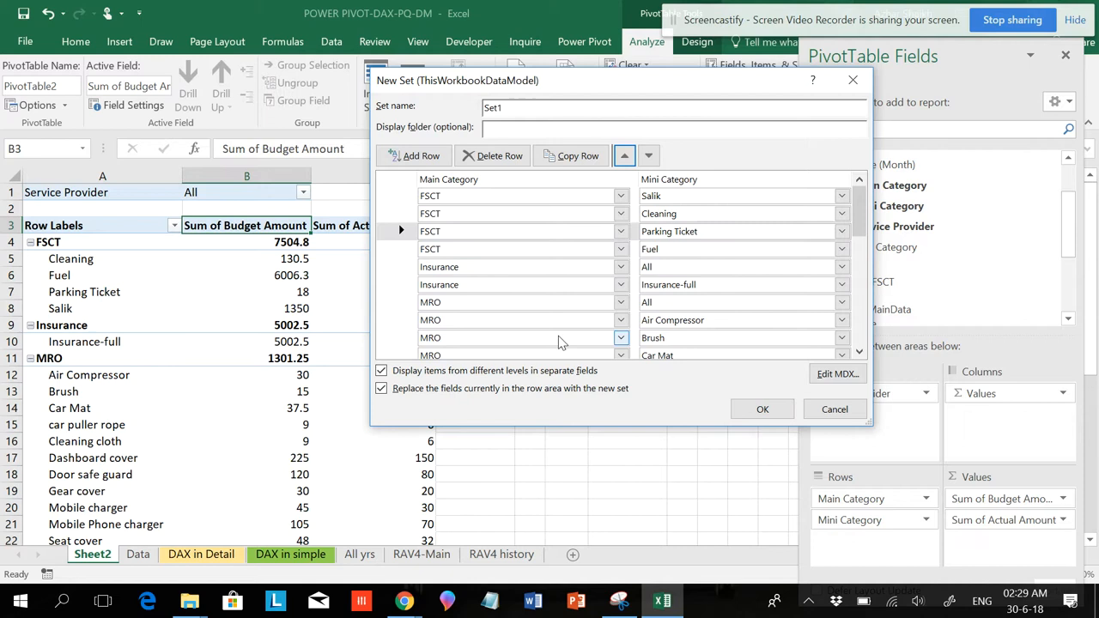
left_click(516, 284)
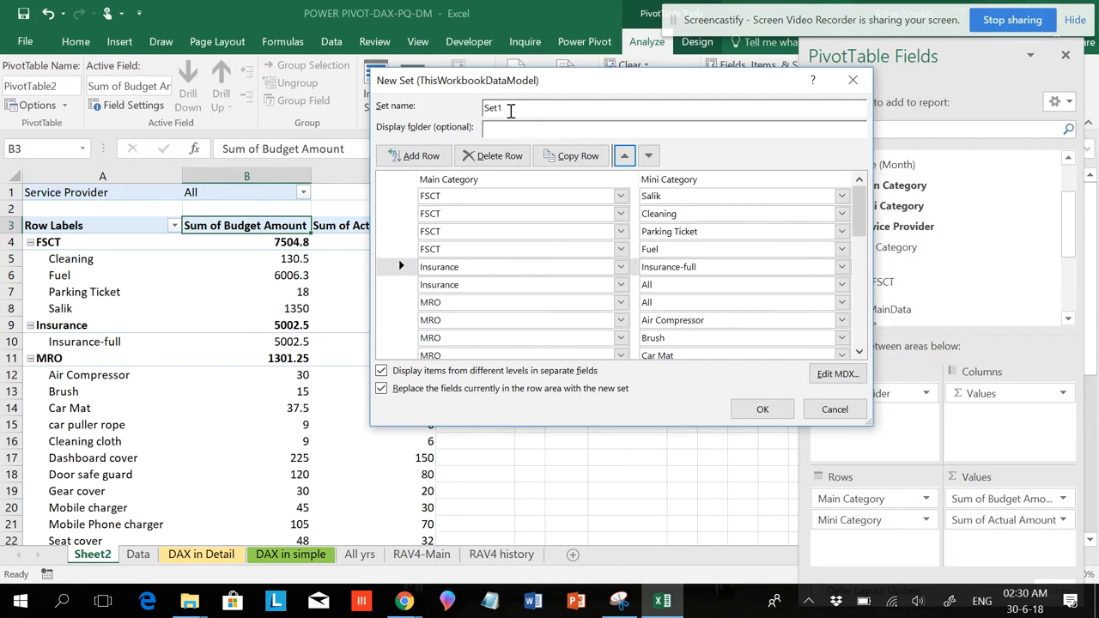
mouse_move(522, 191)
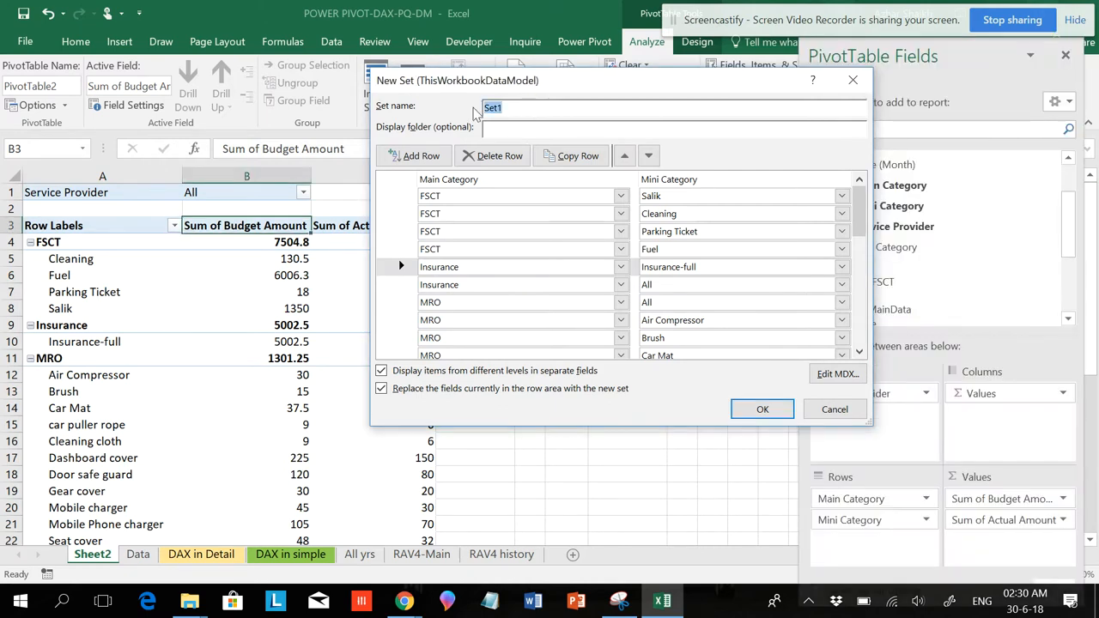
- Name the set ABC and convert its definition to MDX, accepting the warning
type("ABC")
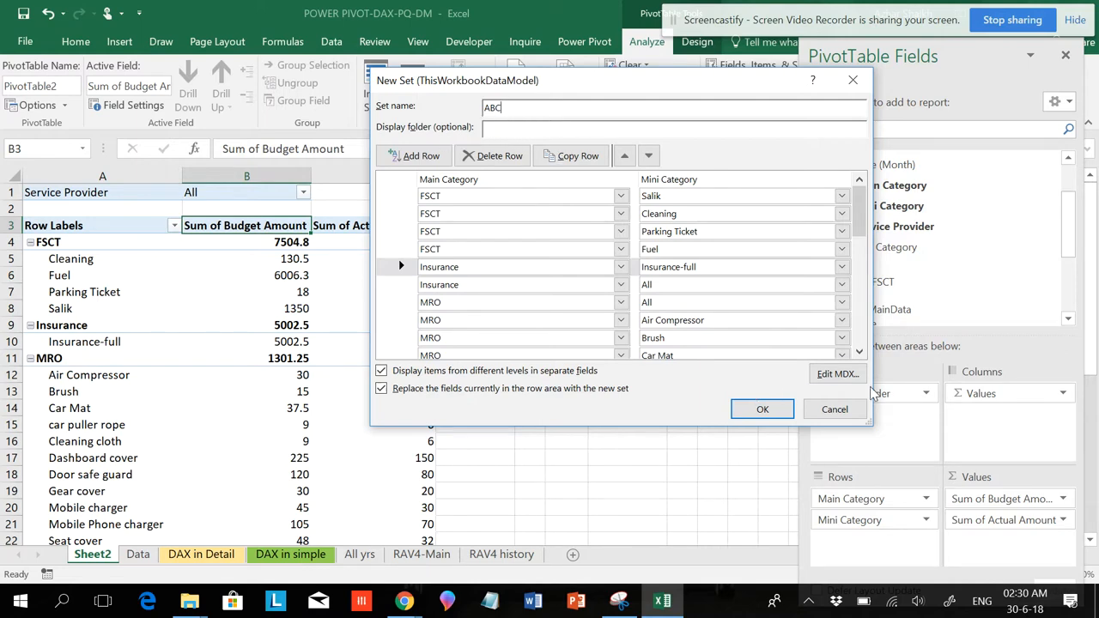
left_click(836, 373)
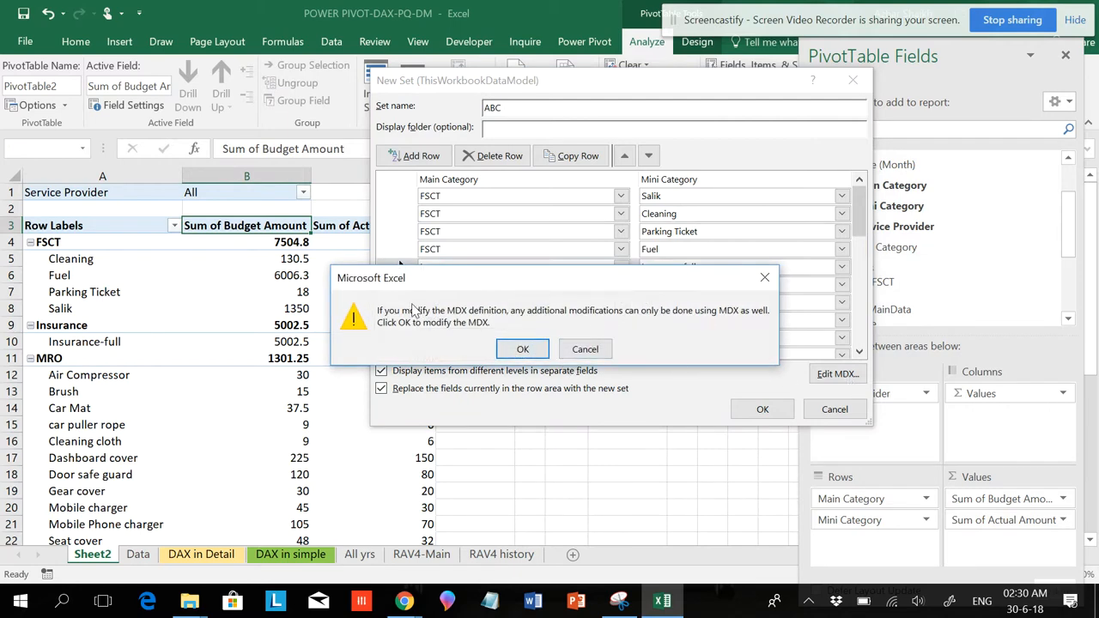
mouse_move(749, 326)
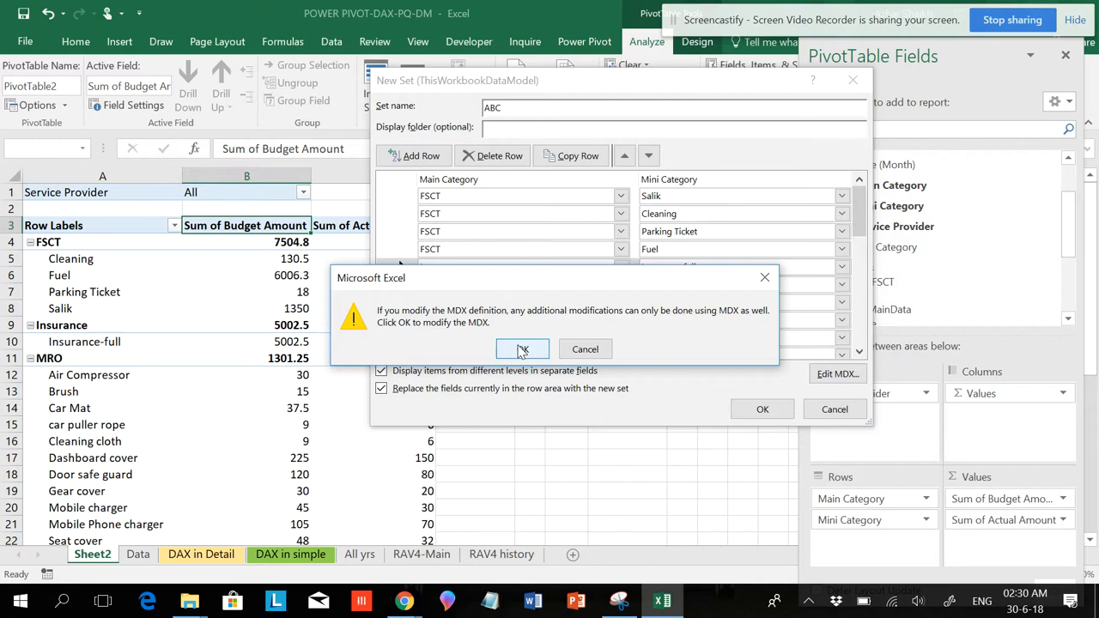
left_click(522, 348)
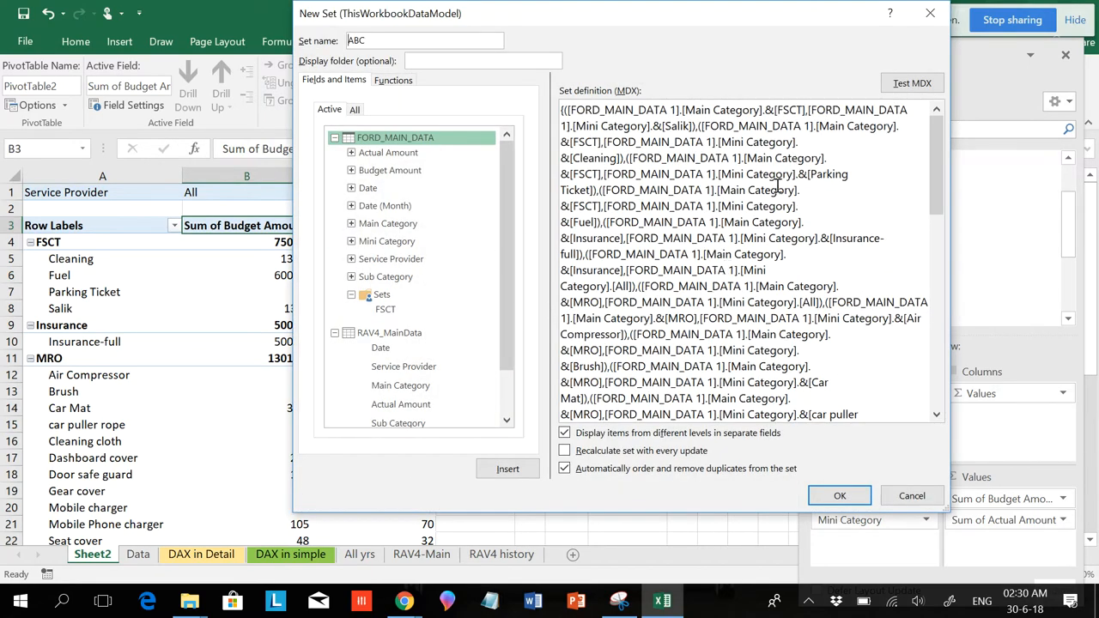
mouse_move(560, 122)
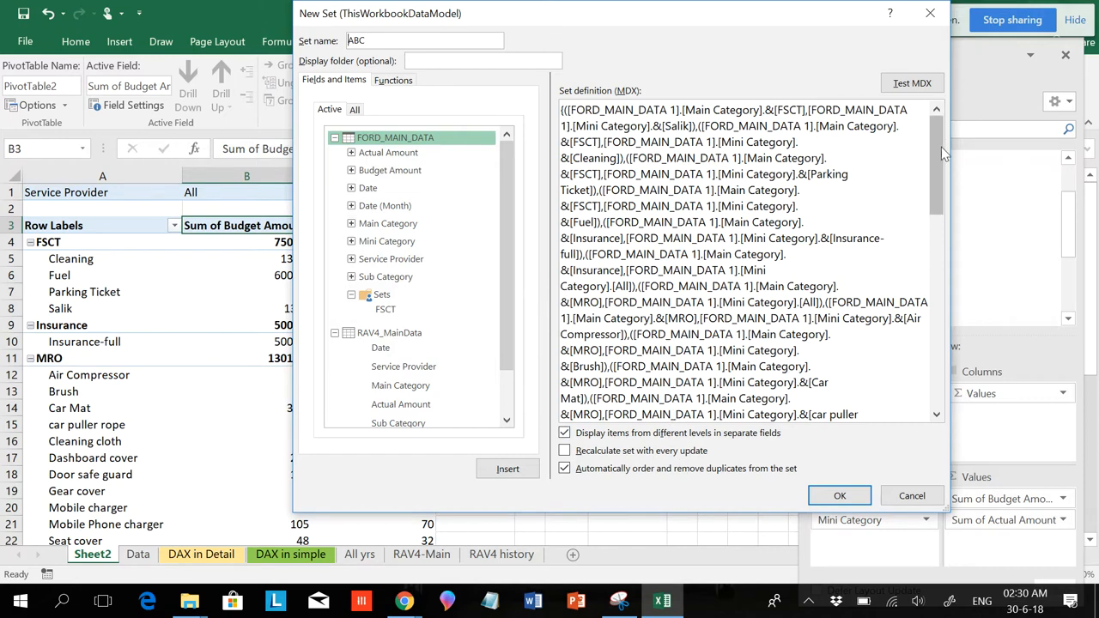
- Review the ABC set's MDX definition and save the set
scroll("down", 3)
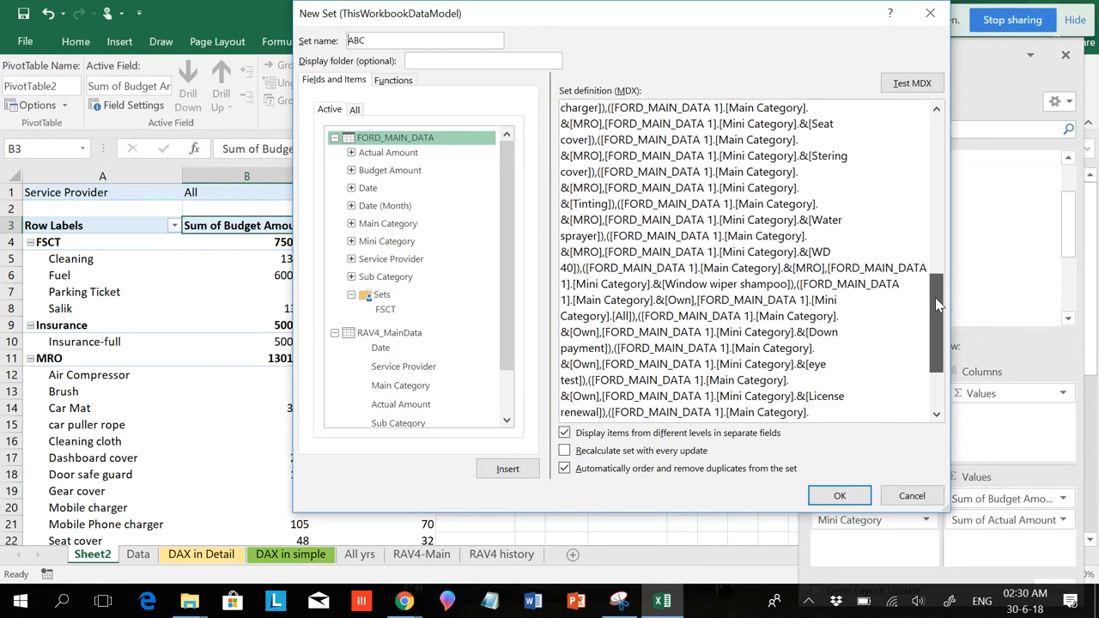
scroll("down", 3)
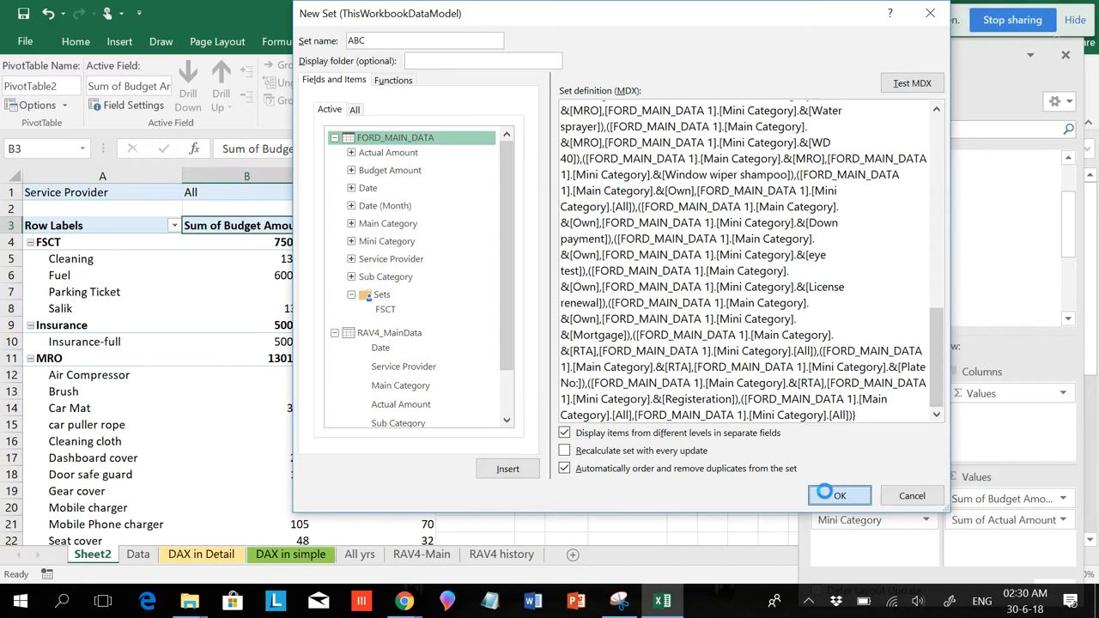
left_click(839, 495)
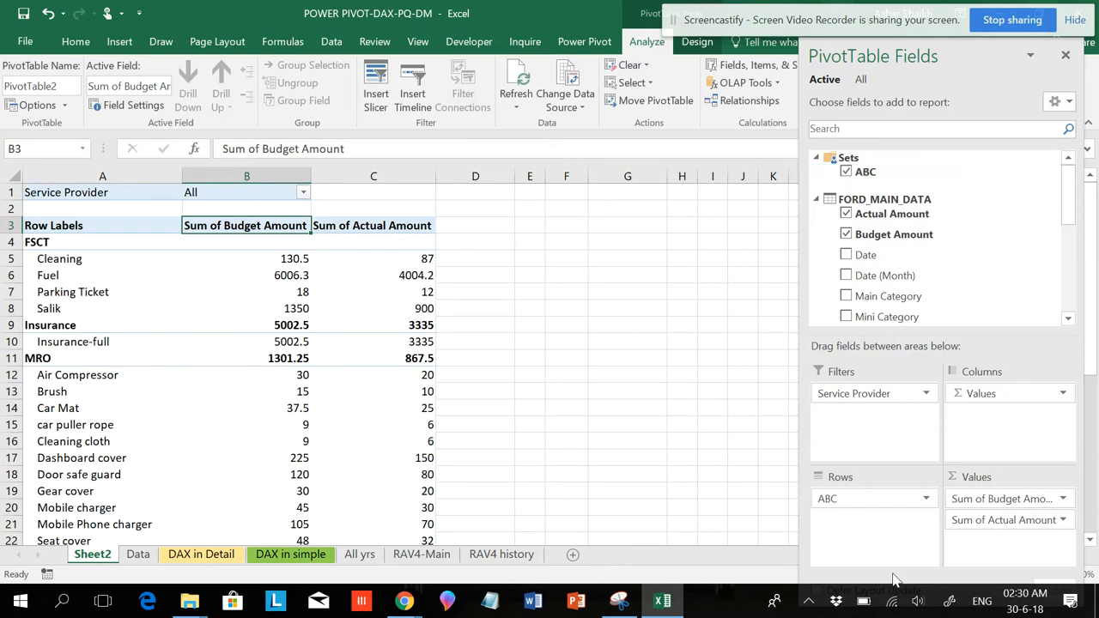
mouse_move(66, 266)
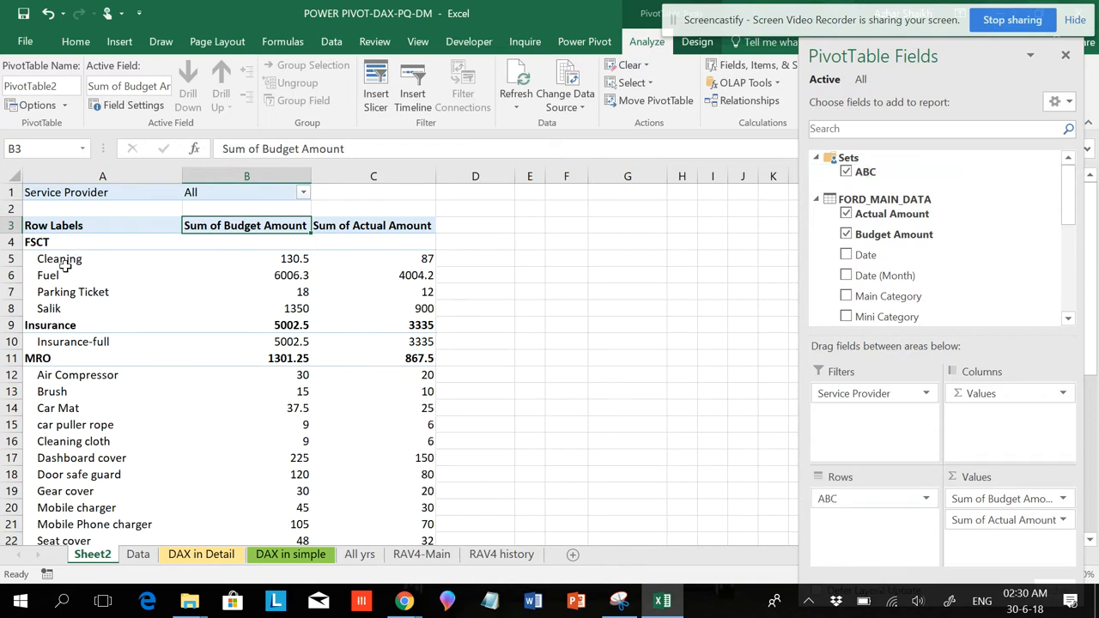
mouse_move(57, 298)
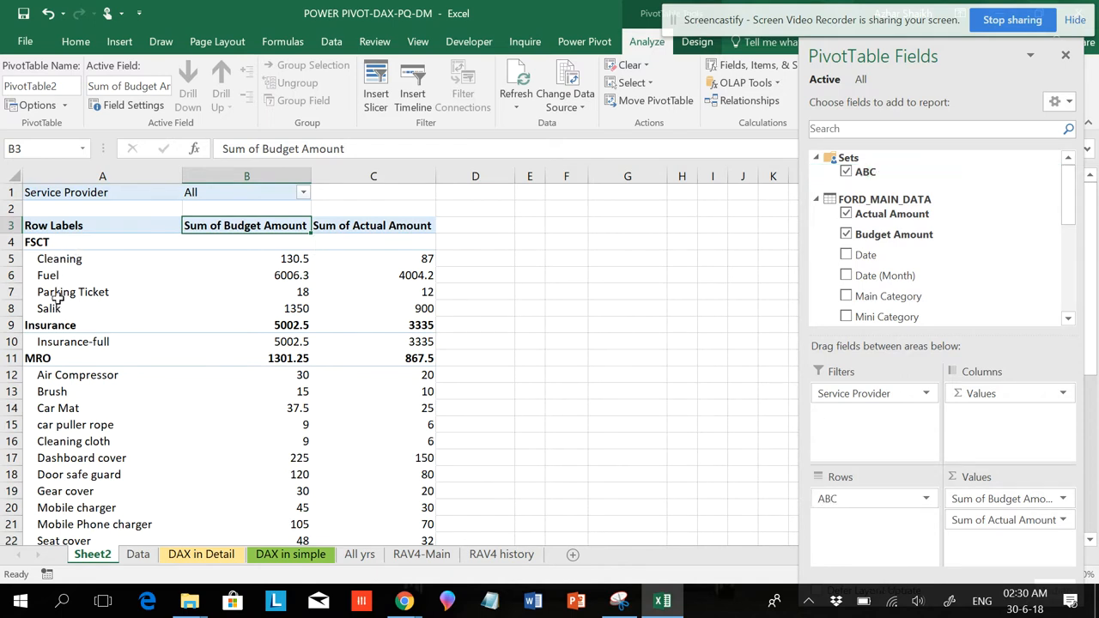
mouse_move(67, 308)
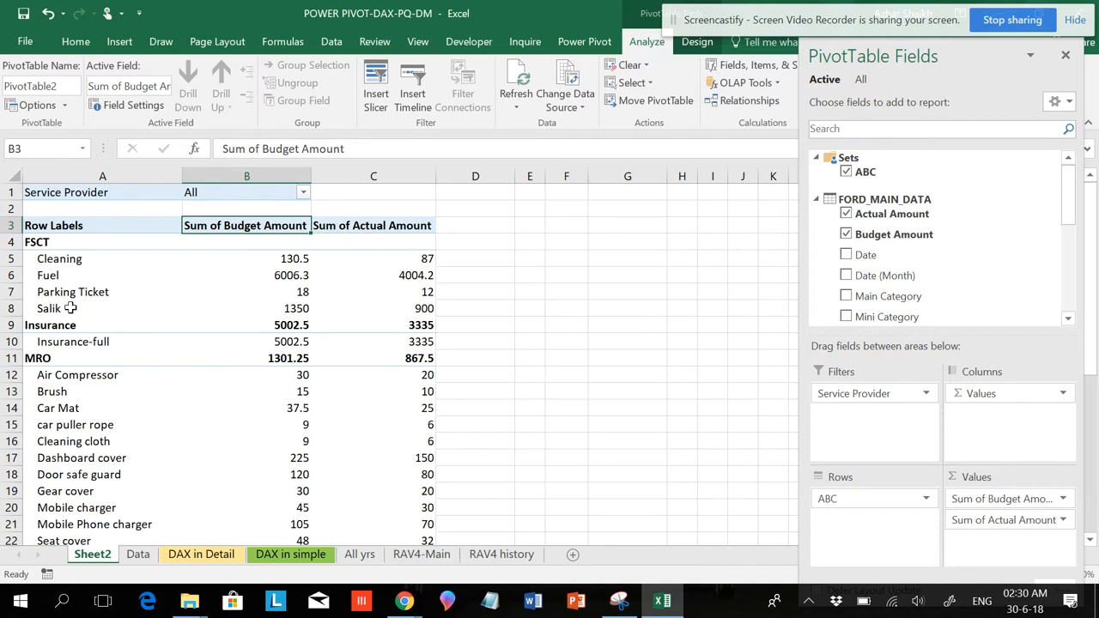
mouse_move(92, 333)
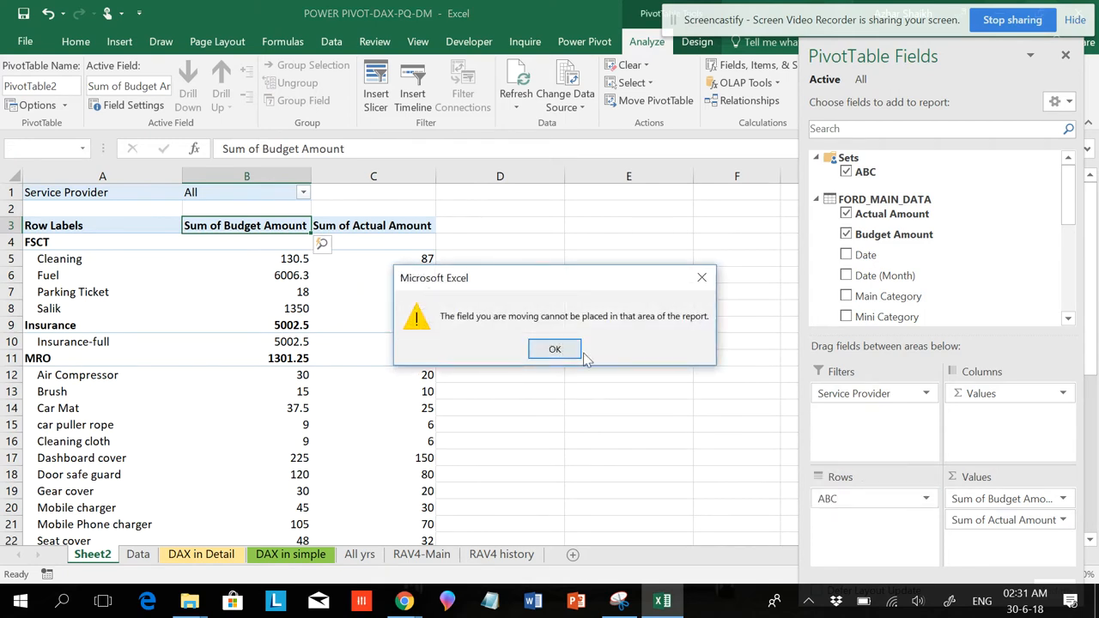
- Dismiss the warning that the moved field cannot go in that report area
left_click(555, 349)
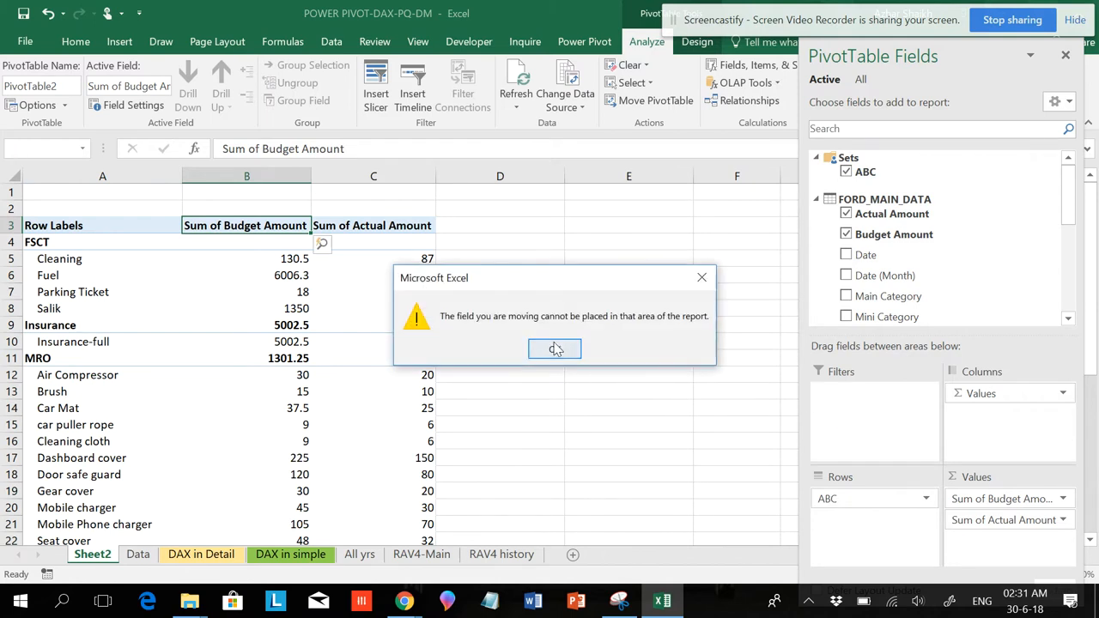
- Dismiss the warning, open Set Manager, and review ABC's MDX definition before returning
left_click(554, 349)
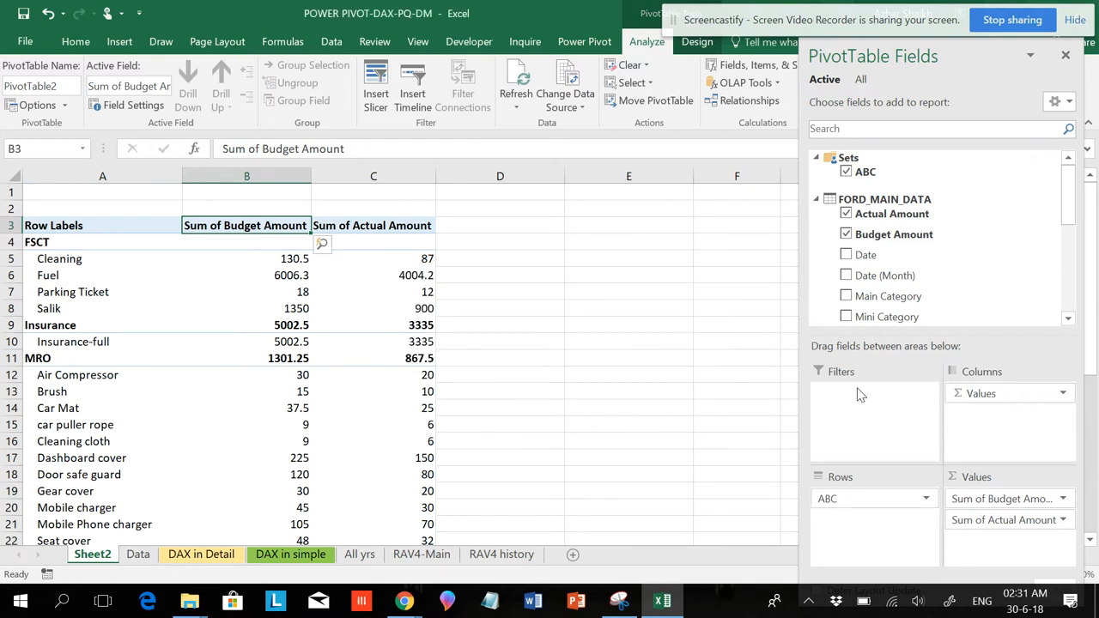
left_click(754, 65)
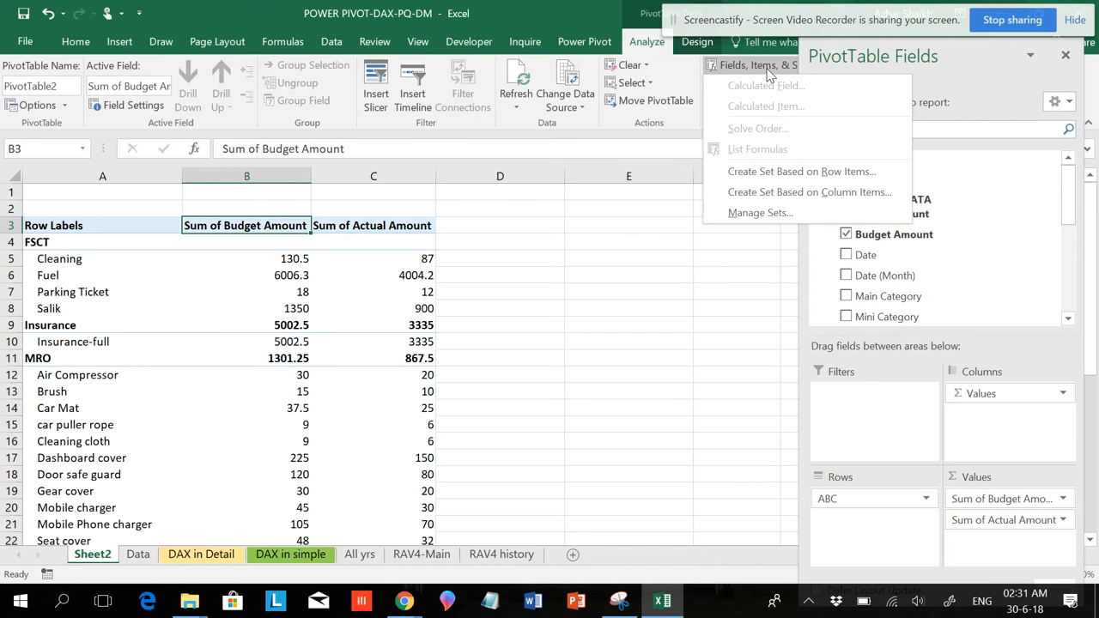
left_click(759, 212)
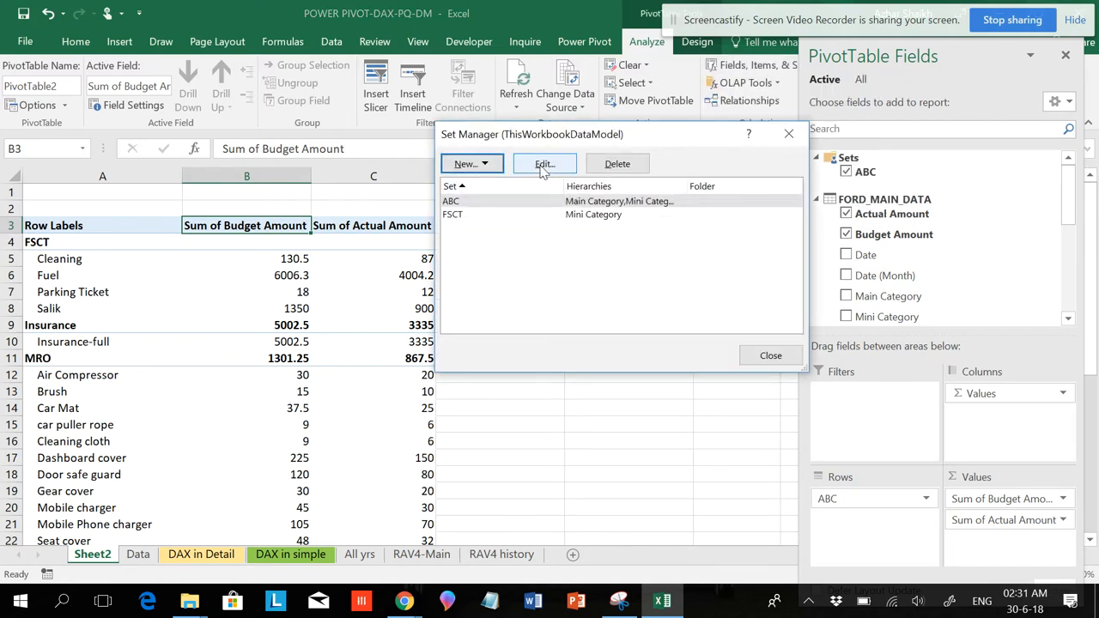
left_click(543, 163)
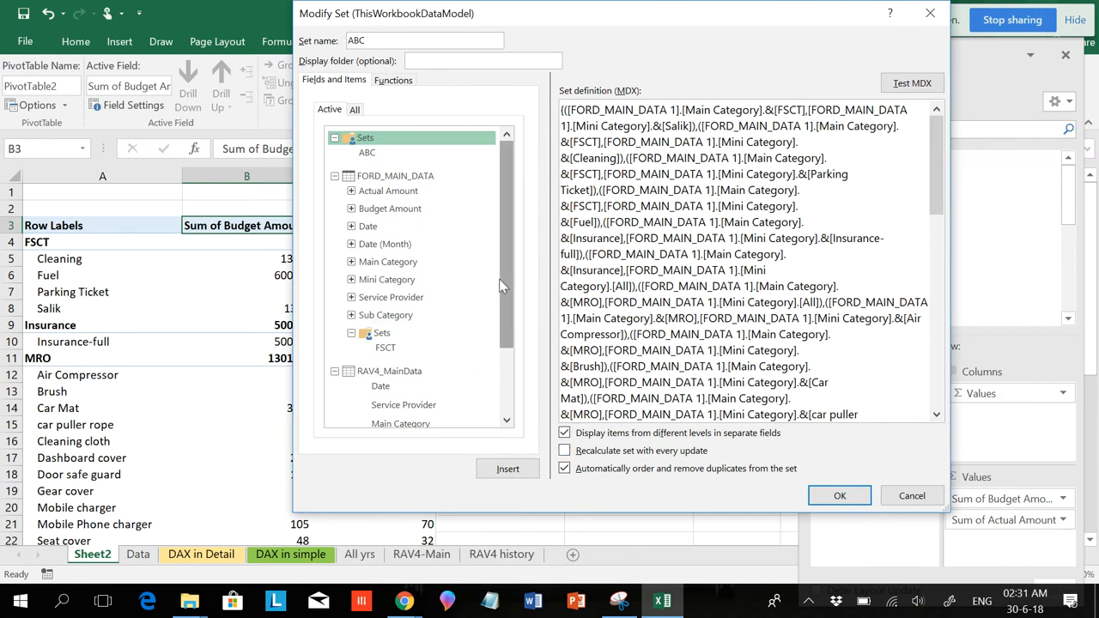
left_click(366, 152)
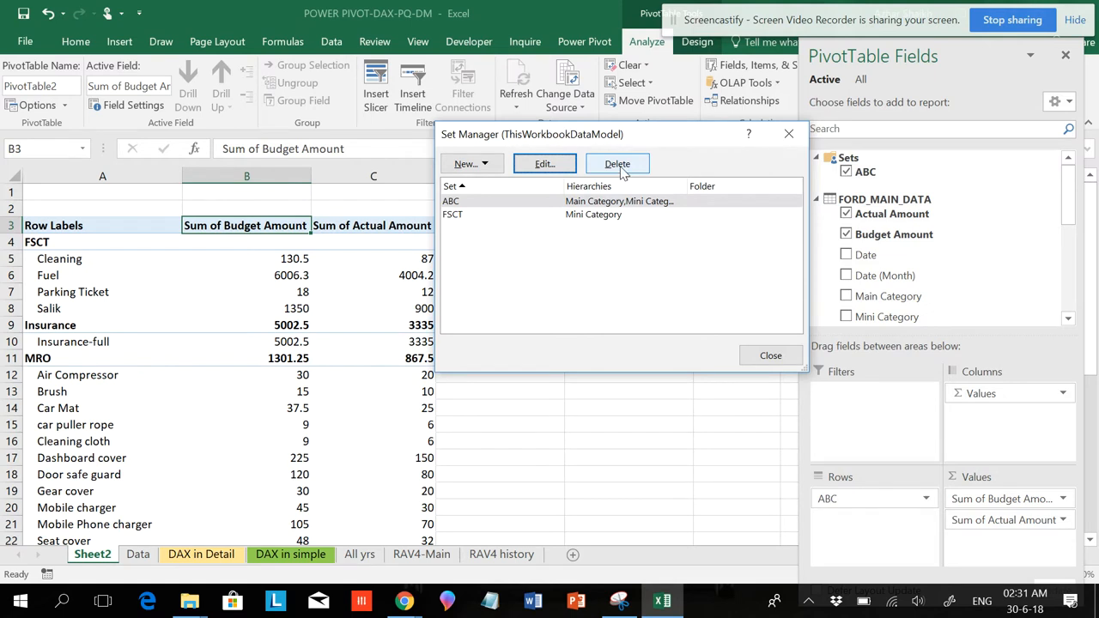
- Delete the ABC set in Set Manager, confirm, and close the manager
left_click(618, 164)
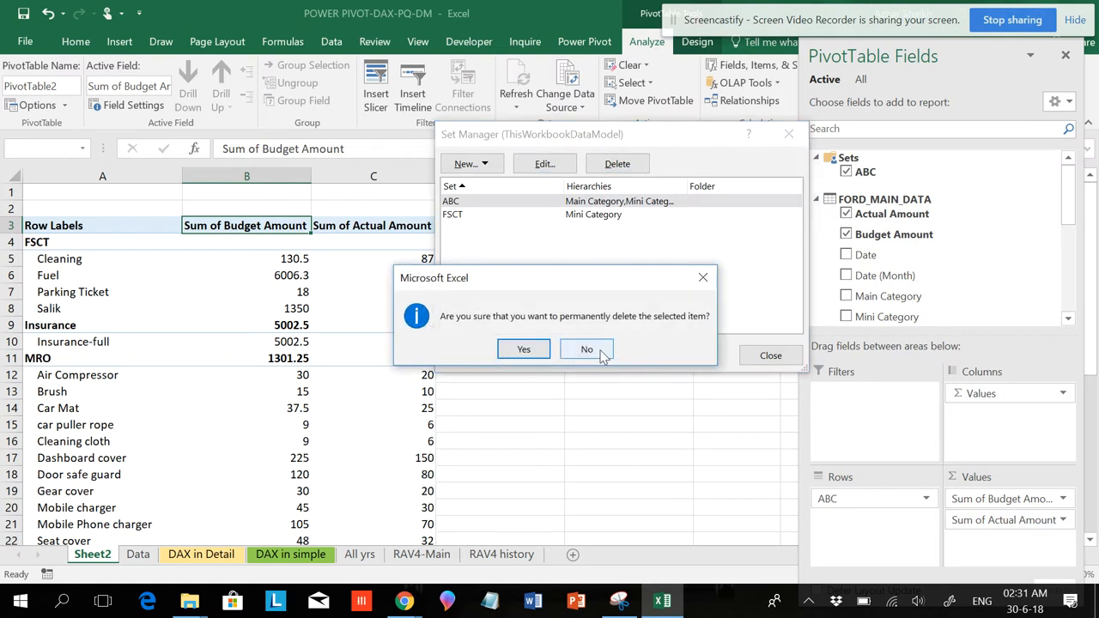
left_click(524, 349)
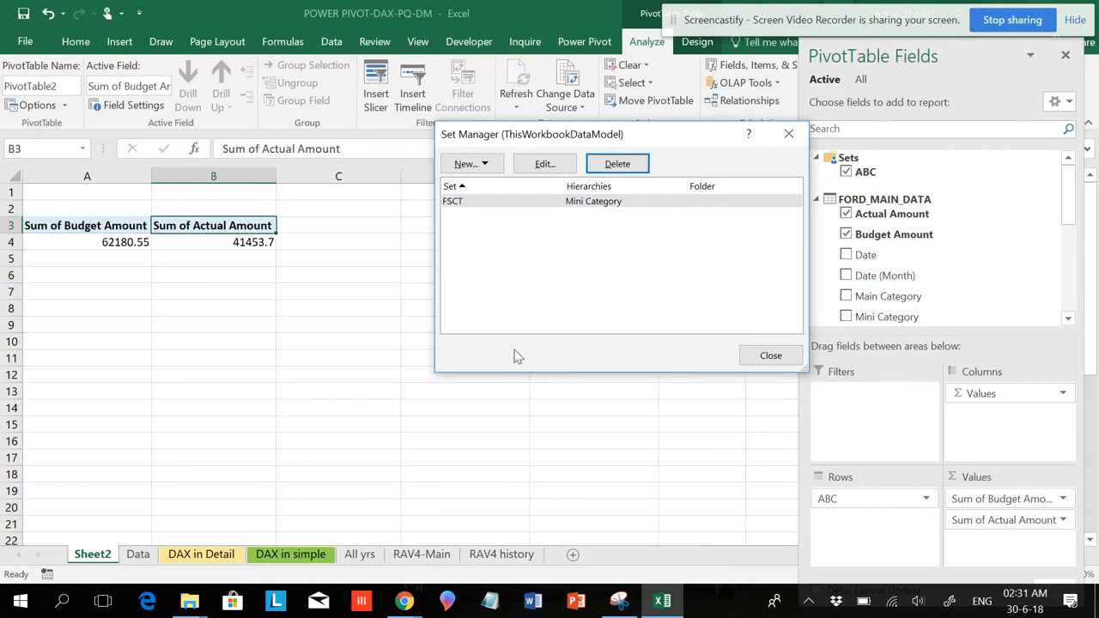
left_click(770, 354)
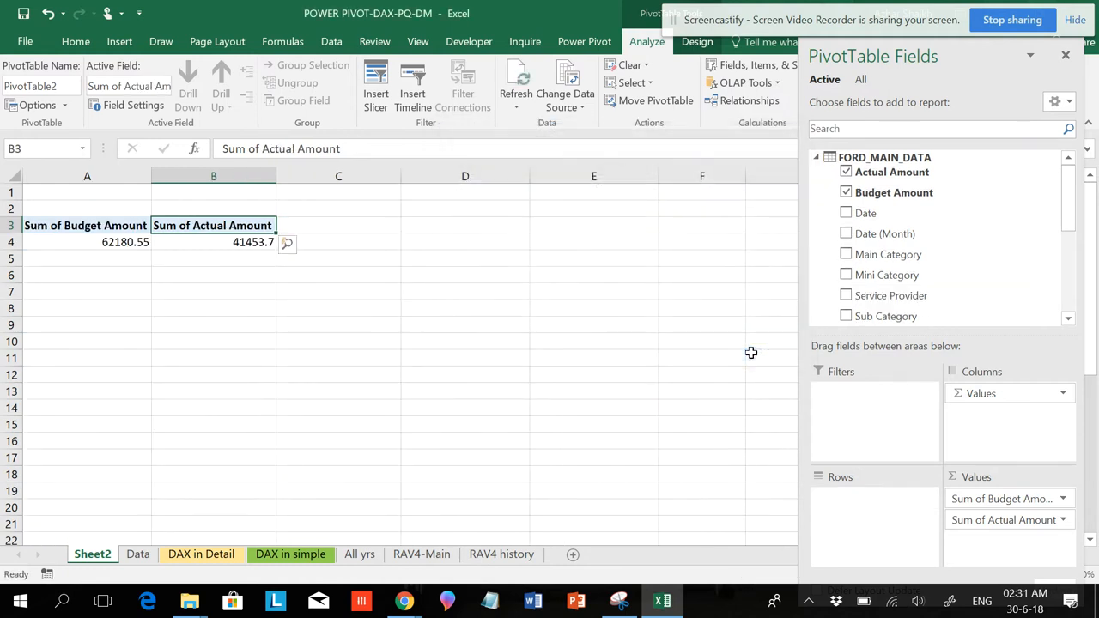
- Open the Fields, Items & Sets menu to create a set from column items
left_click(756, 65)
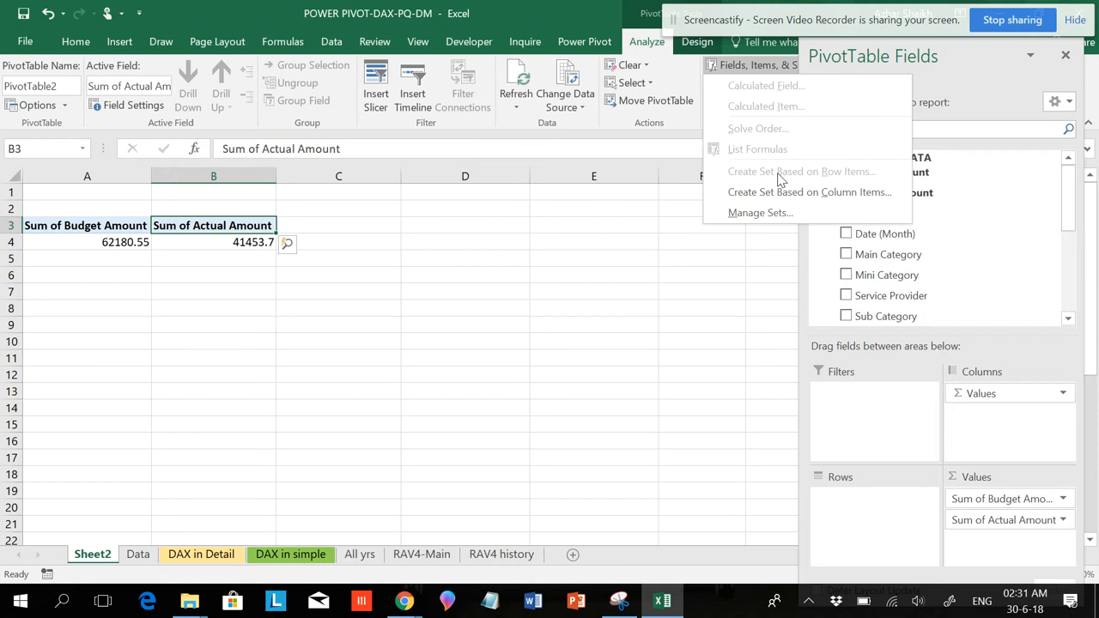
mouse_move(807, 191)
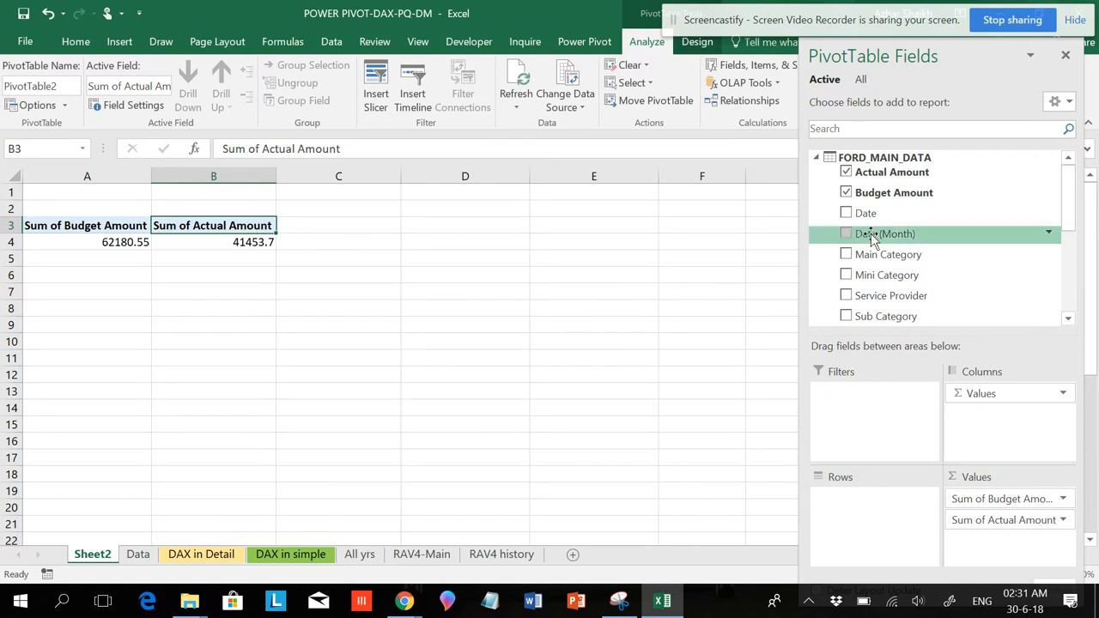
mouse_move(1065, 213)
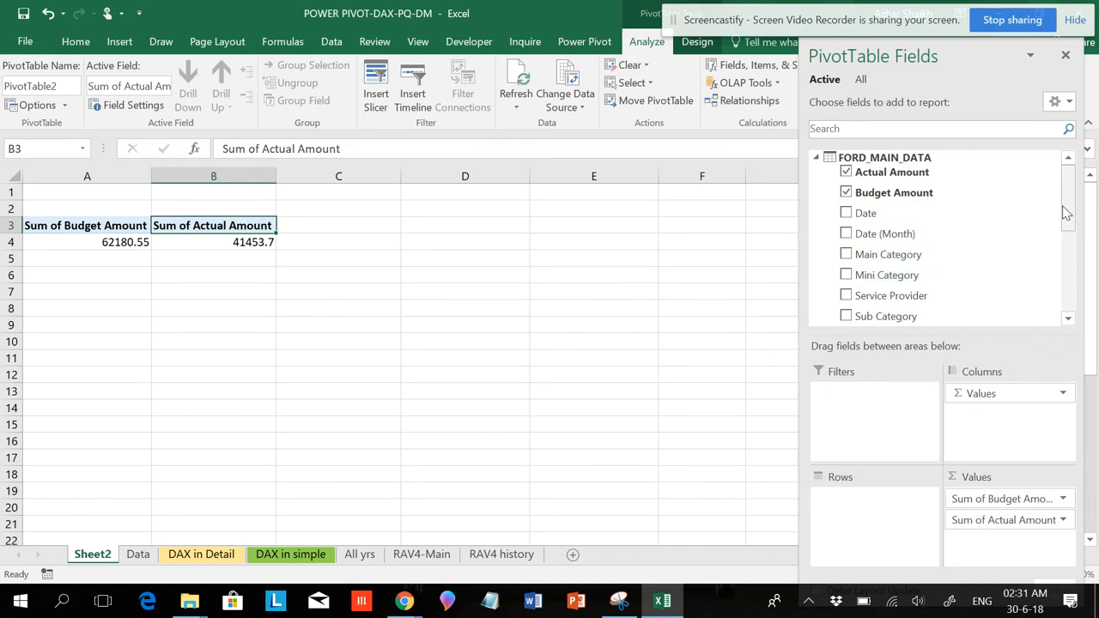
scroll("down", 3)
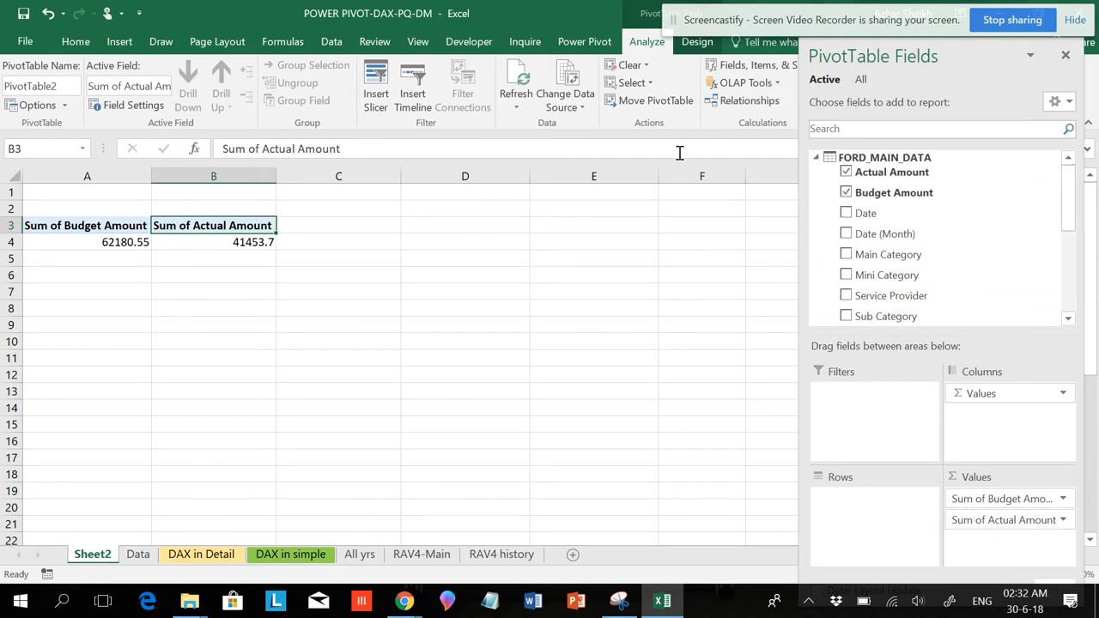
mouse_move(759, 195)
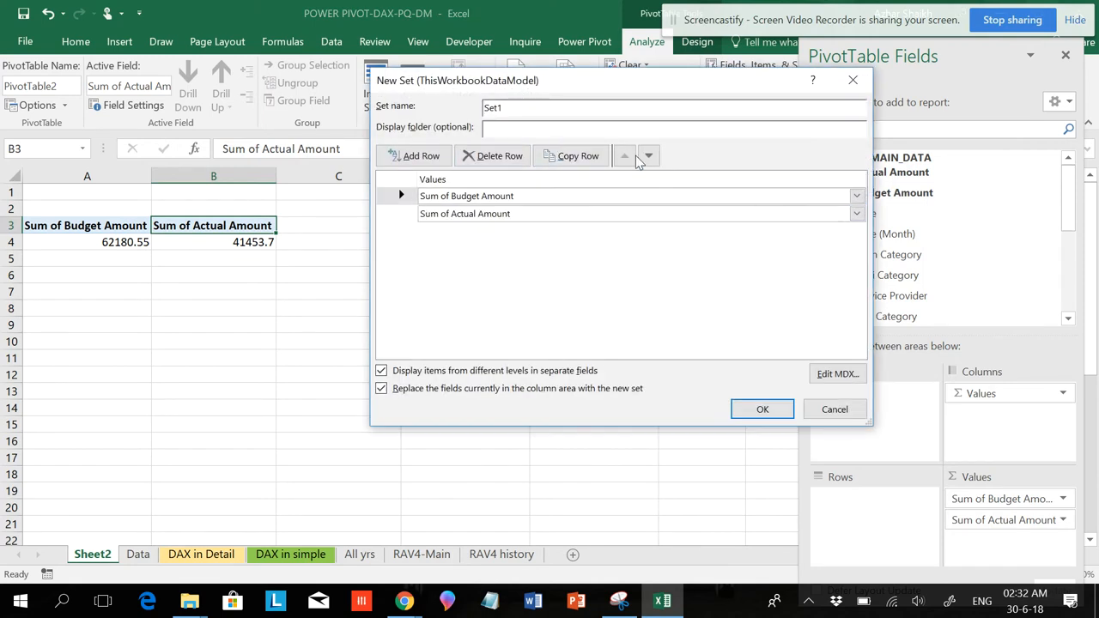
- Order the set as Sum of Actual Amount then Sum of Budget Amount, name it DEF, and save
left_click(649, 155)
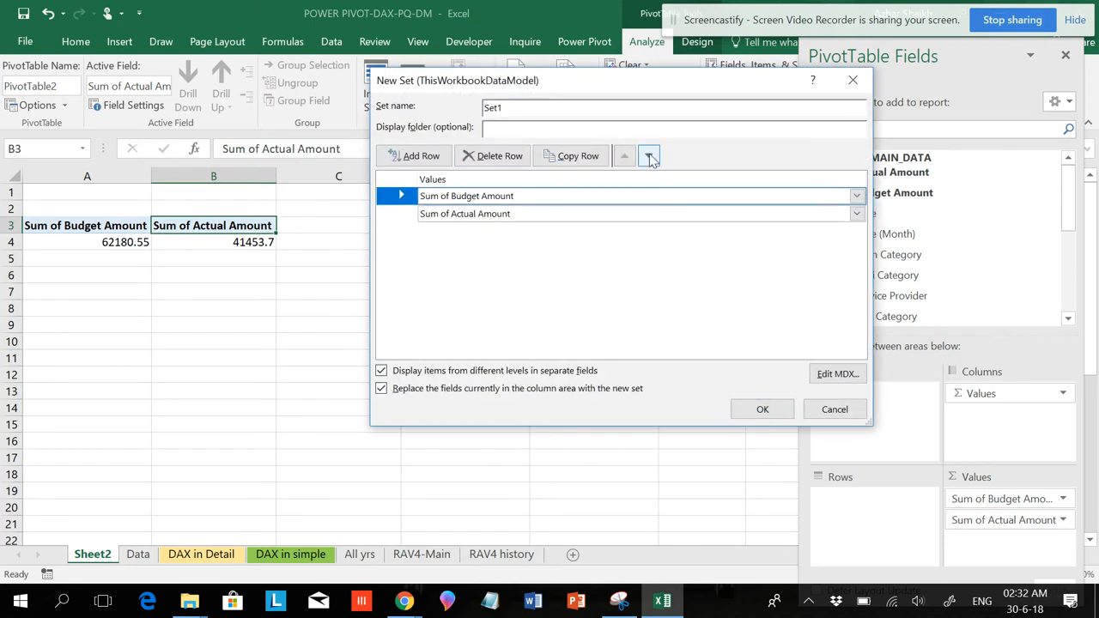
left_click(648, 156)
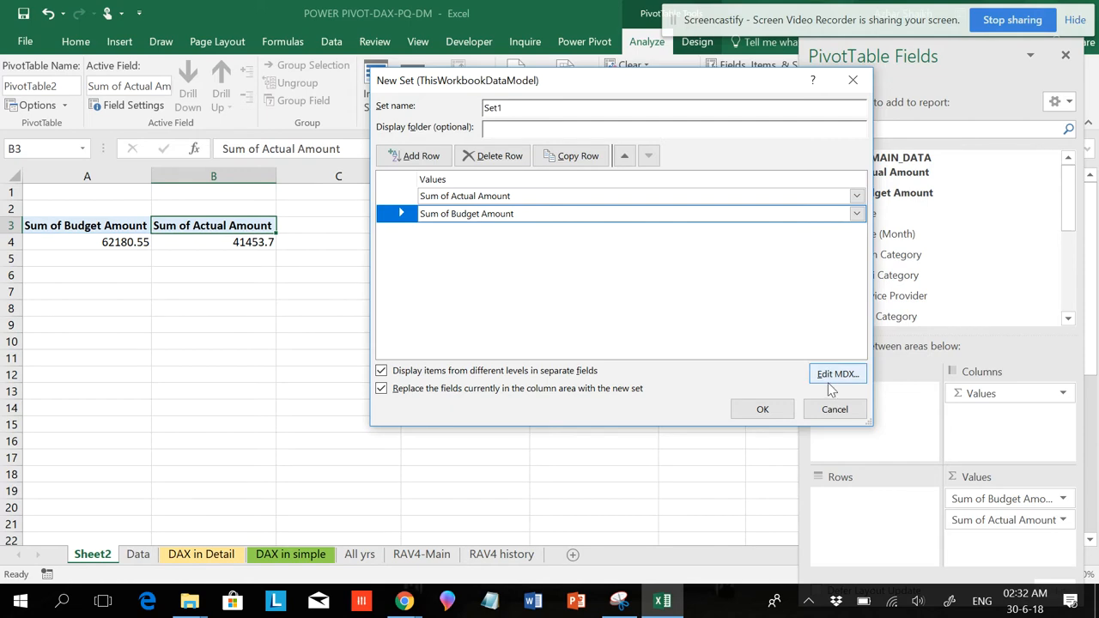
left_click(838, 373)
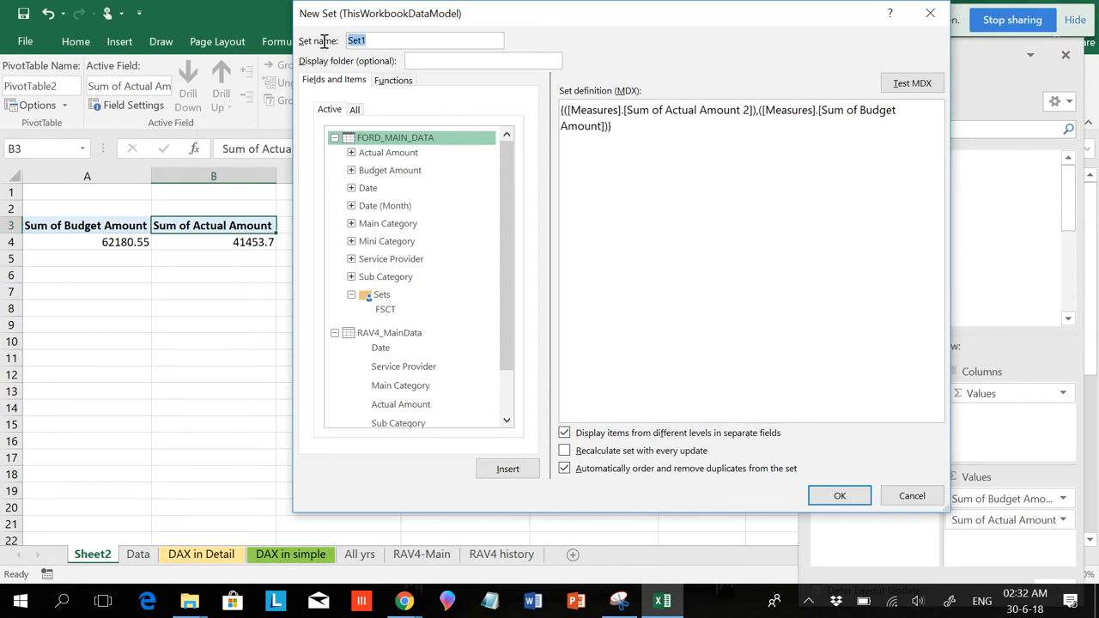
type("DEF")
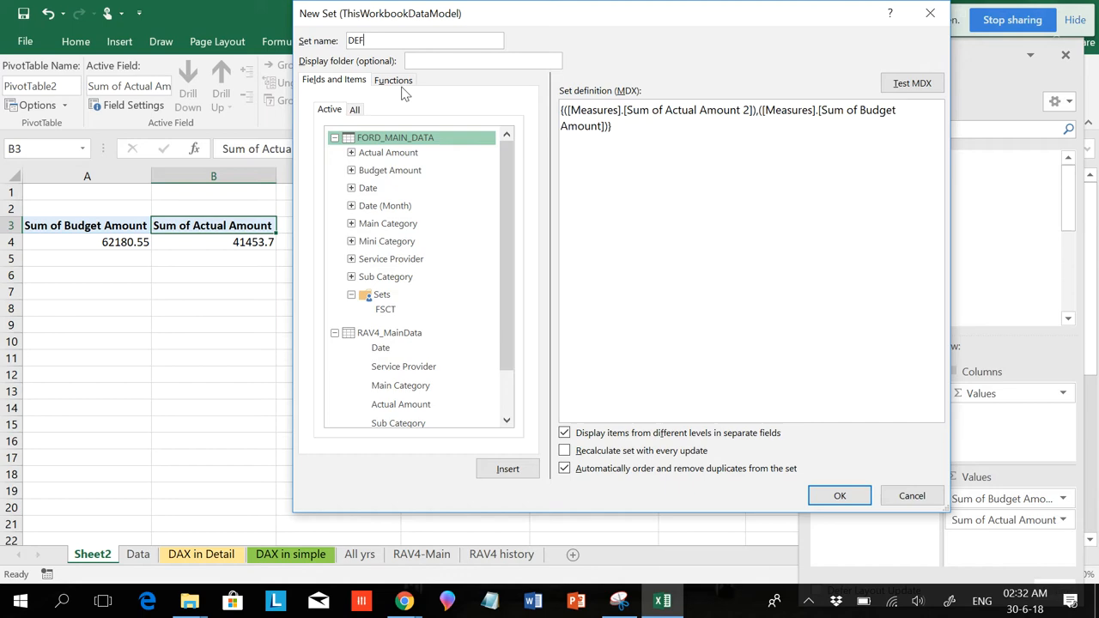
left_click(839, 495)
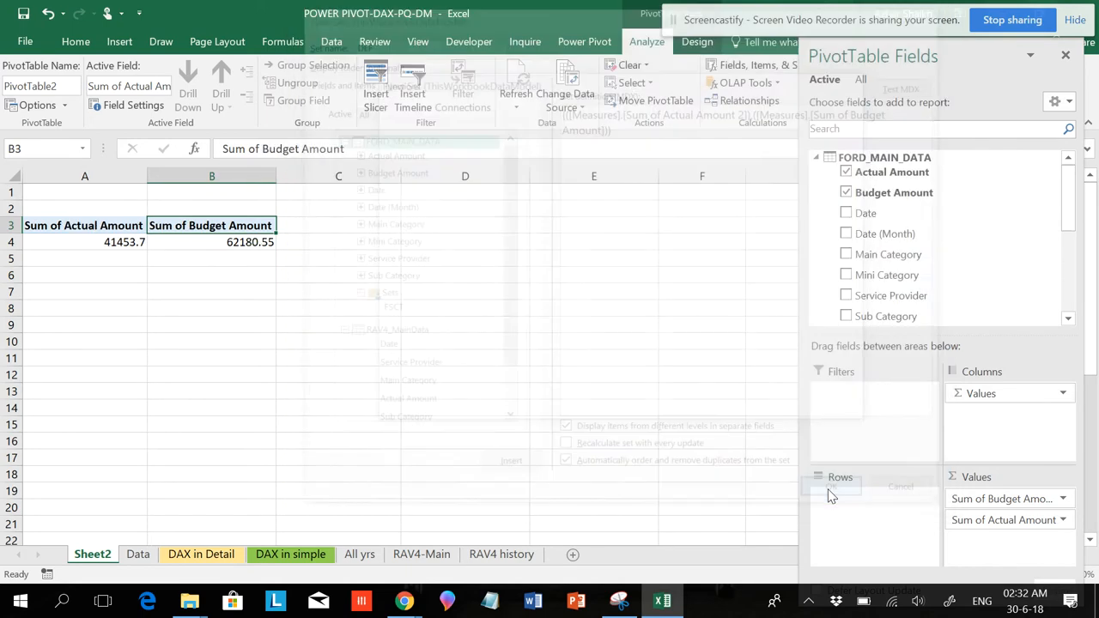
left_click(830, 486)
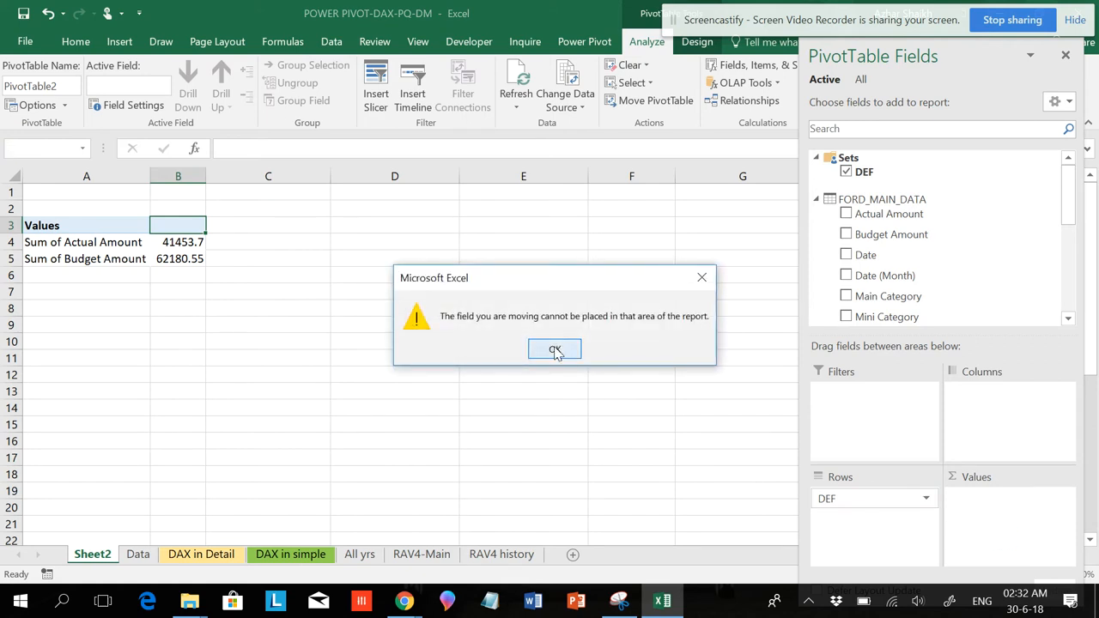
- Dismiss the field placement warning and scroll the PivotTable Fields list down to FSCT
left_click(554, 349)
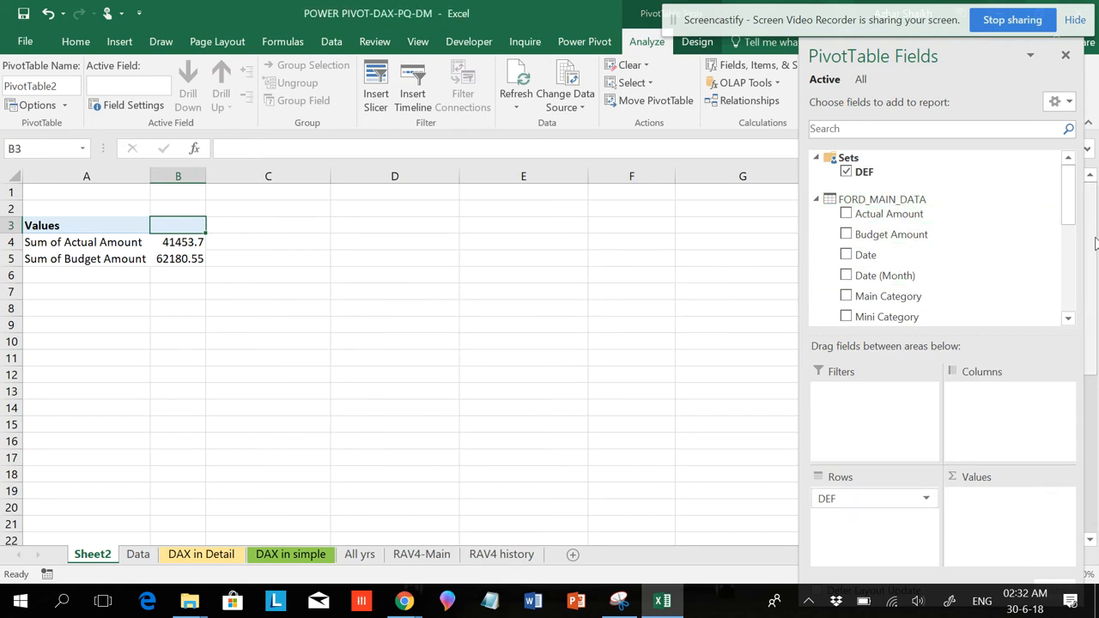
scroll("down", 3)
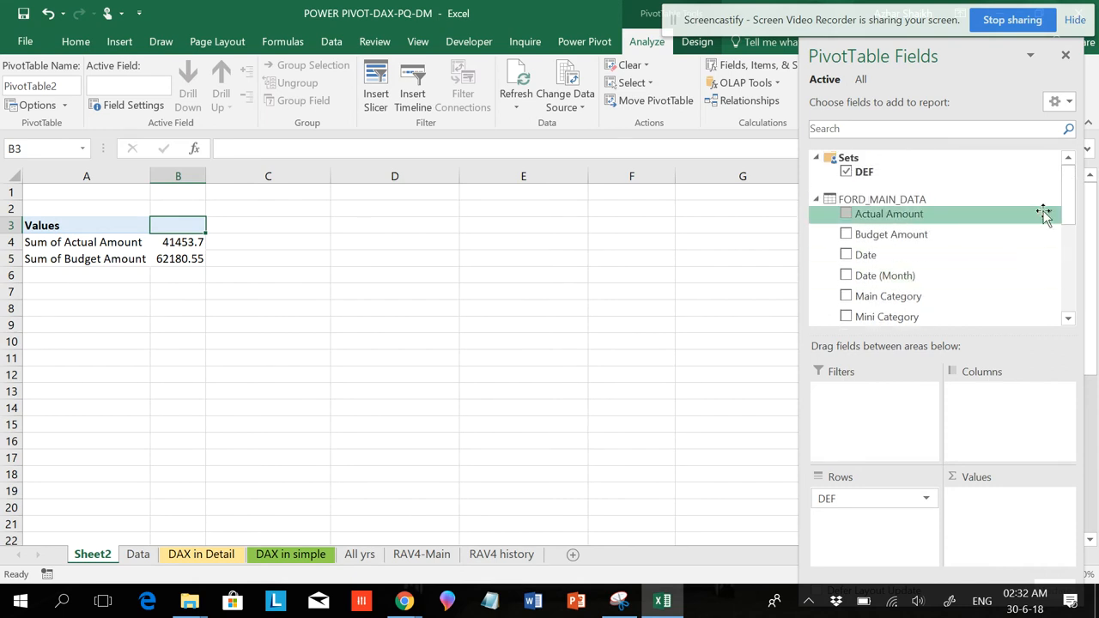
scroll("down", 3)
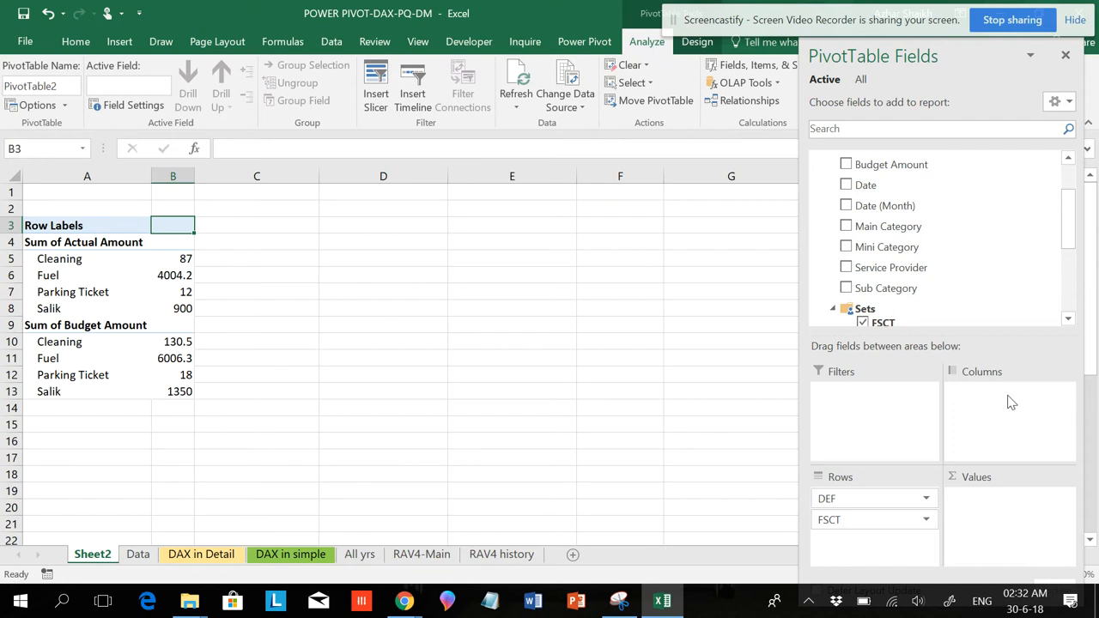
mouse_move(887, 246)
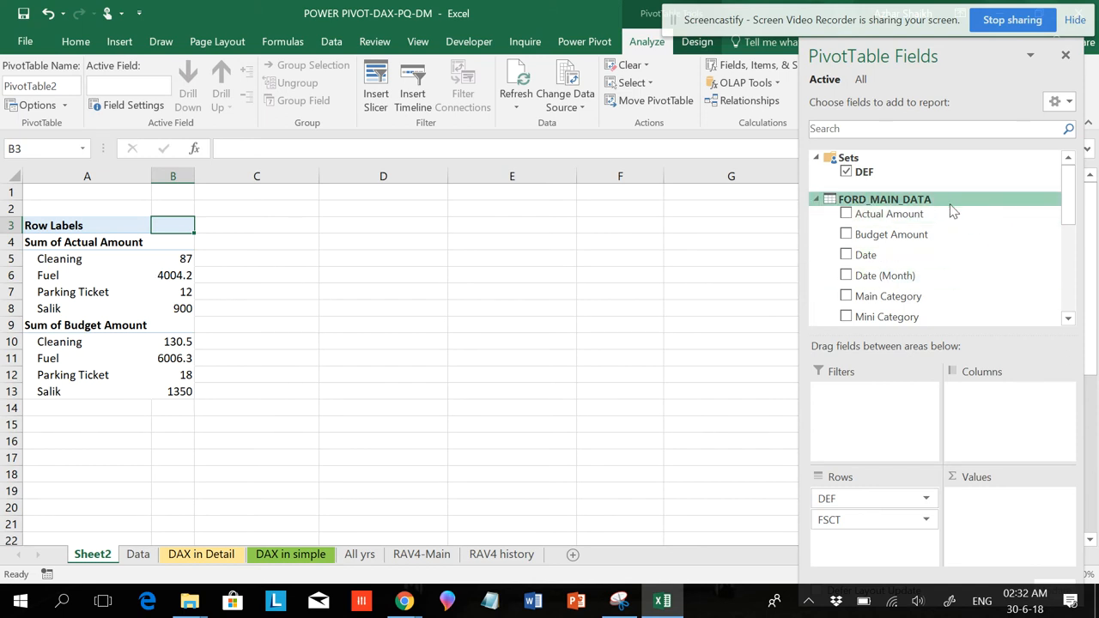
right_click(884, 199)
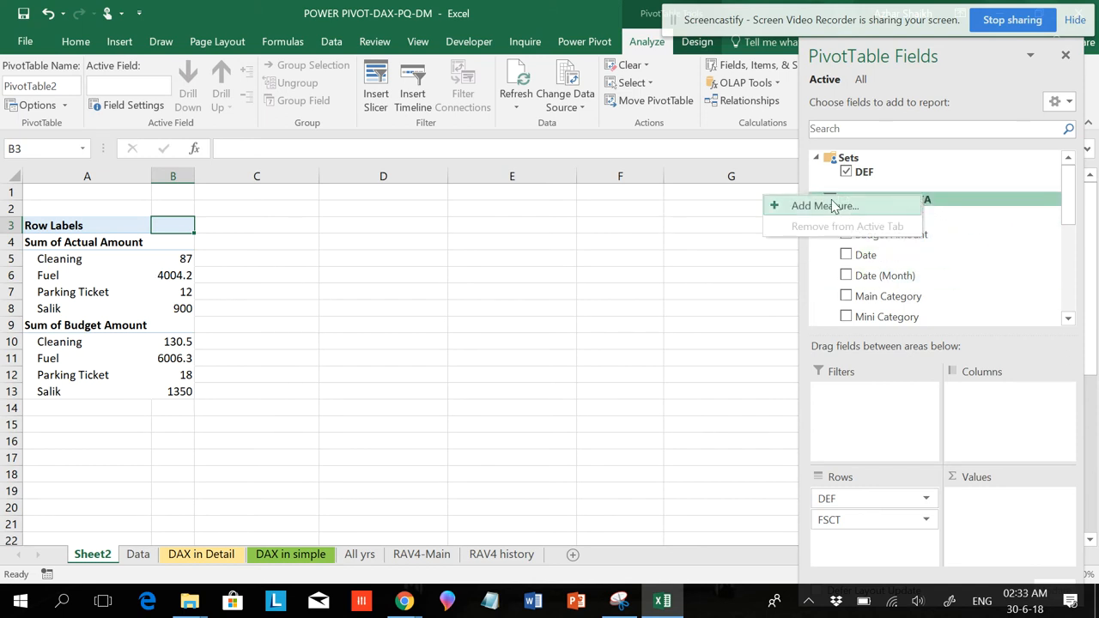
left_click(824, 205)
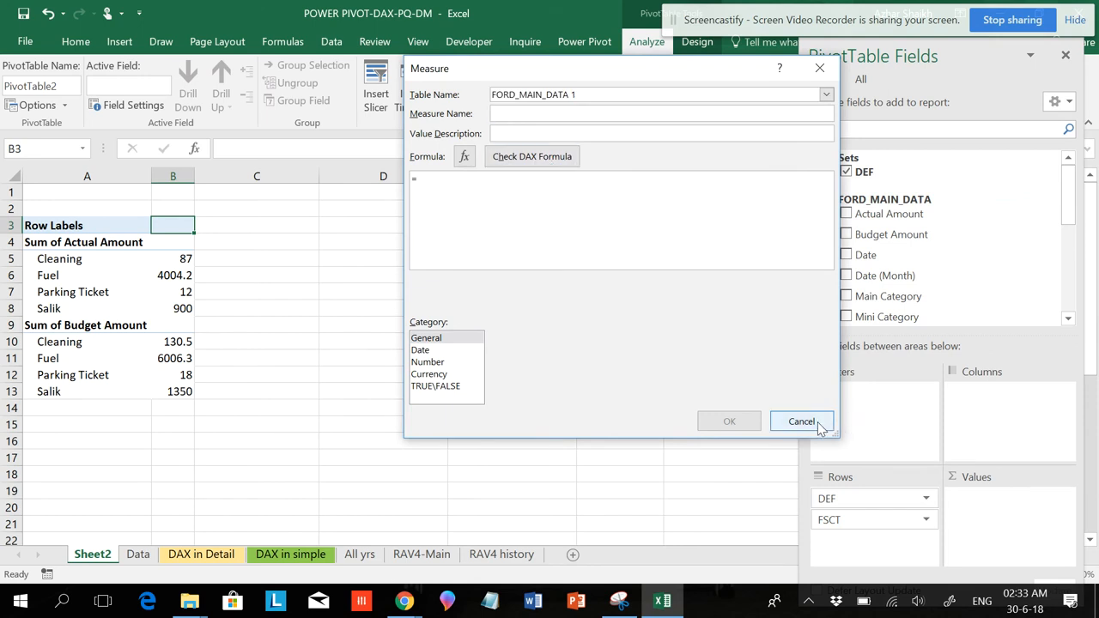
left_click(801, 421)
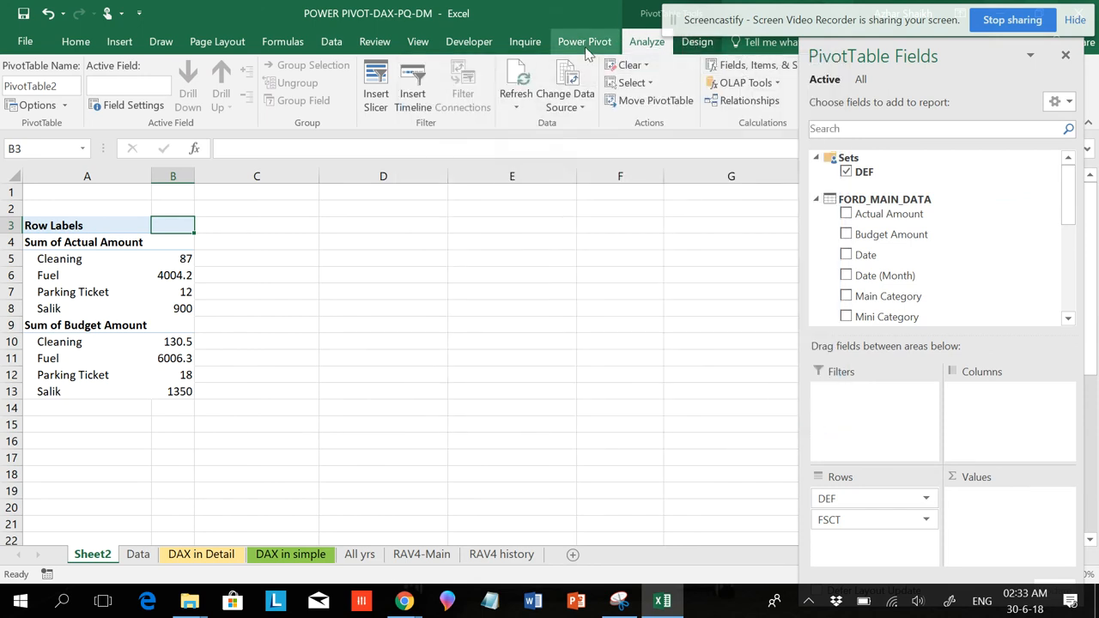
- Open the Power Pivot data model on FORD_MAIN_DATA, viewing and cancelling the function list
left_click(584, 41)
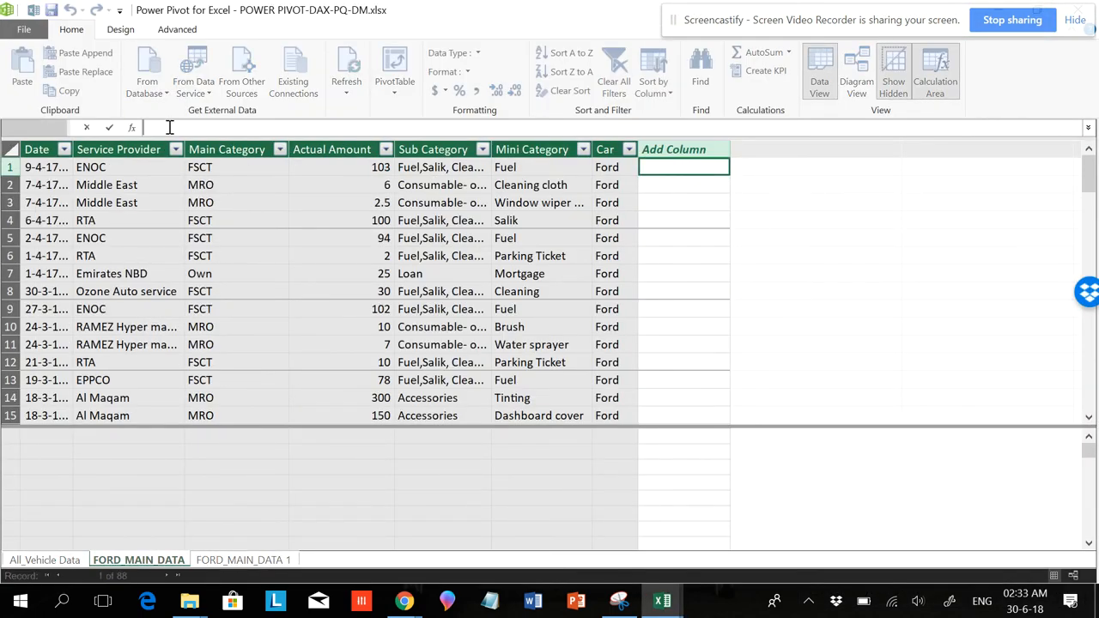
left_click(131, 127)
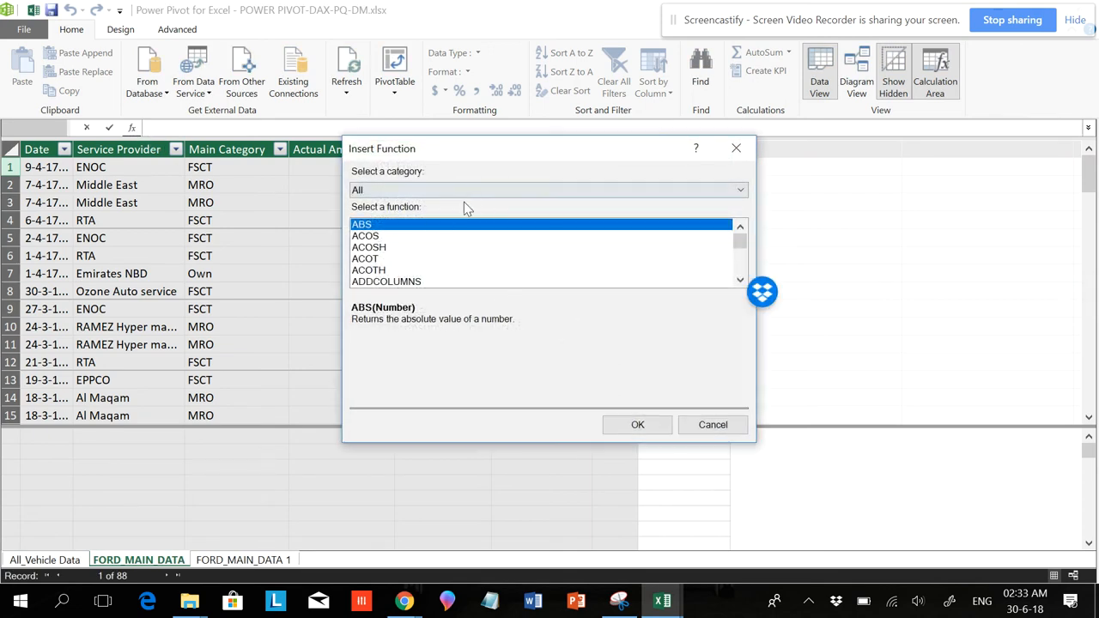
mouse_move(752, 257)
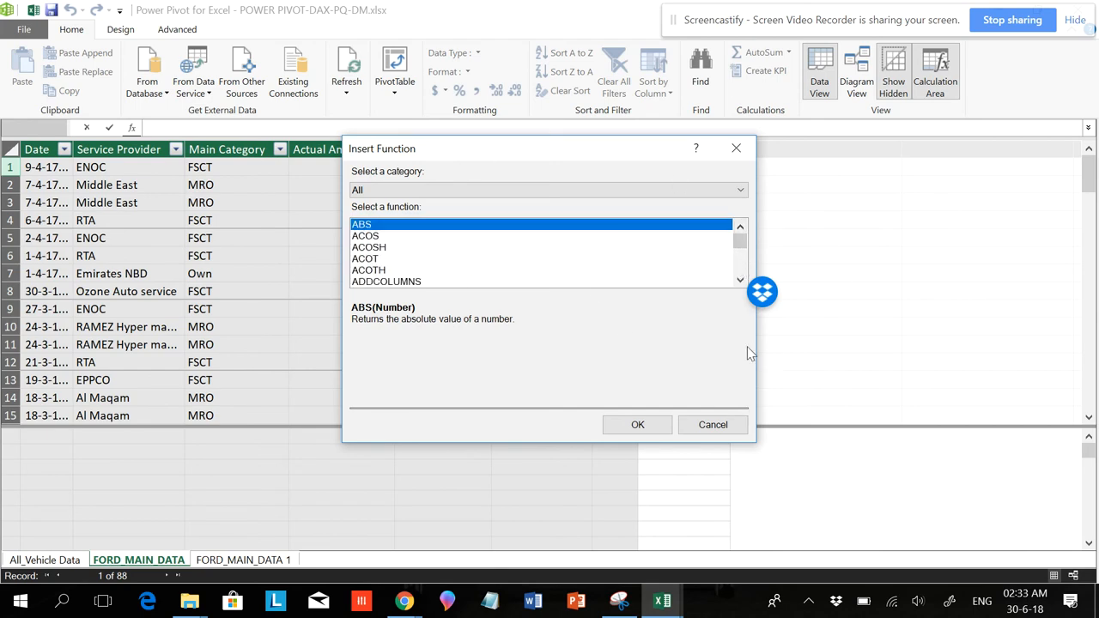
left_click(712, 425)
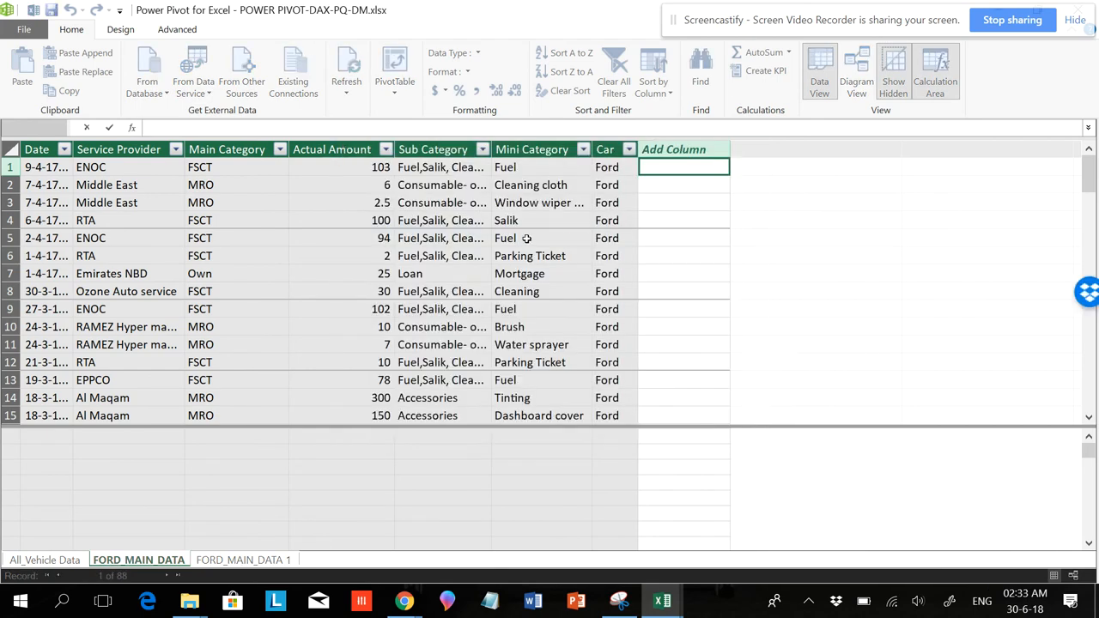
mouse_move(758, 286)
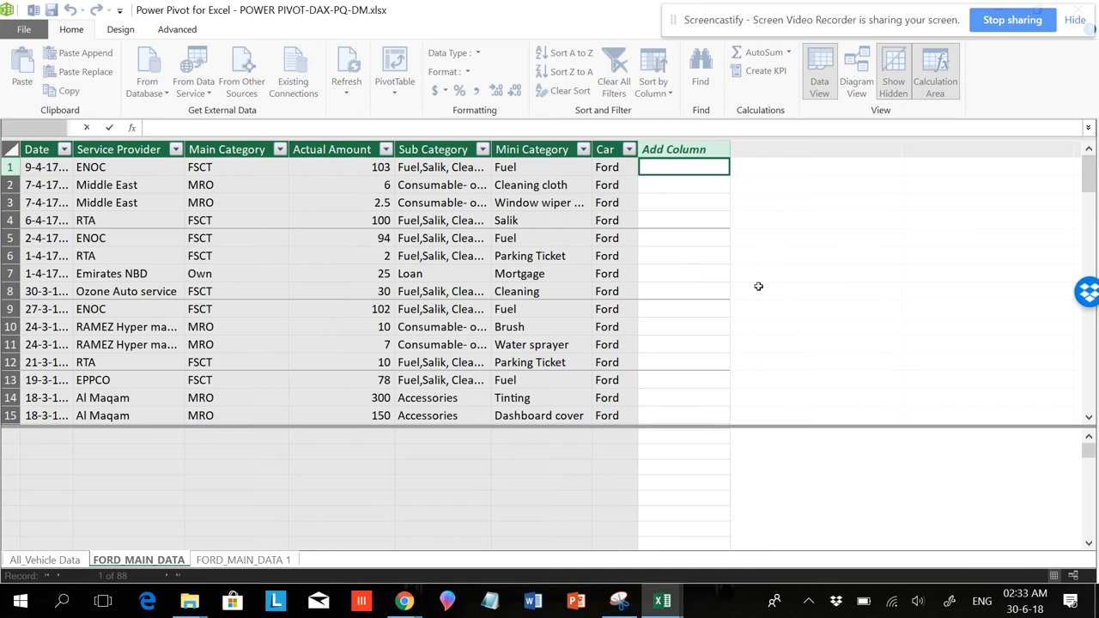
mouse_move(840, 197)
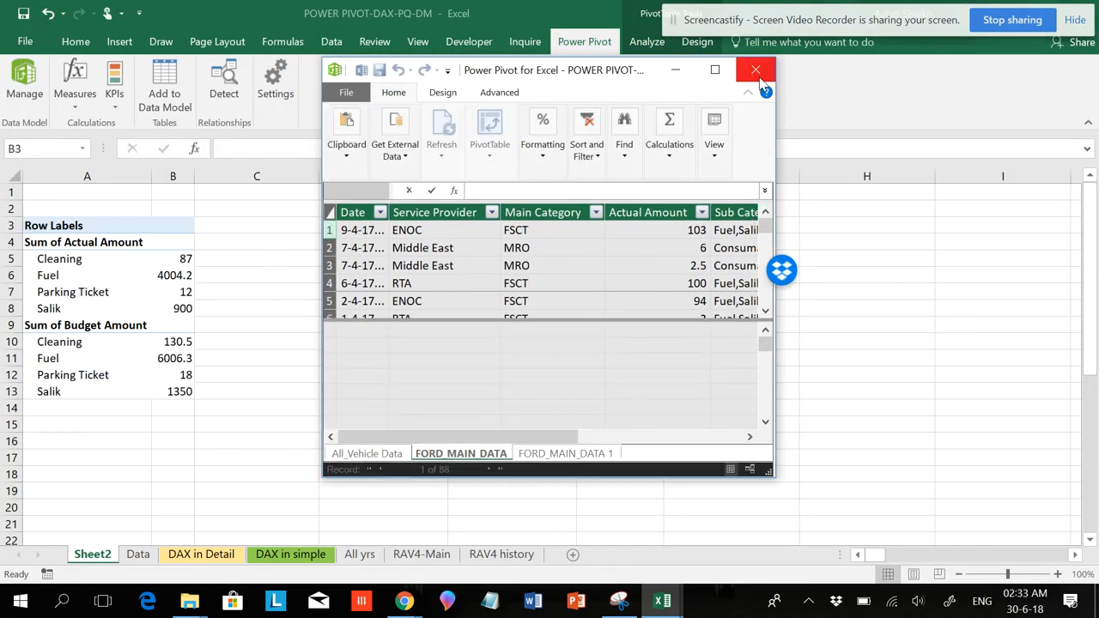
- Close Power Pivot and accept replacing the FSCT set with Mini Category in the rows
left_click(755, 69)
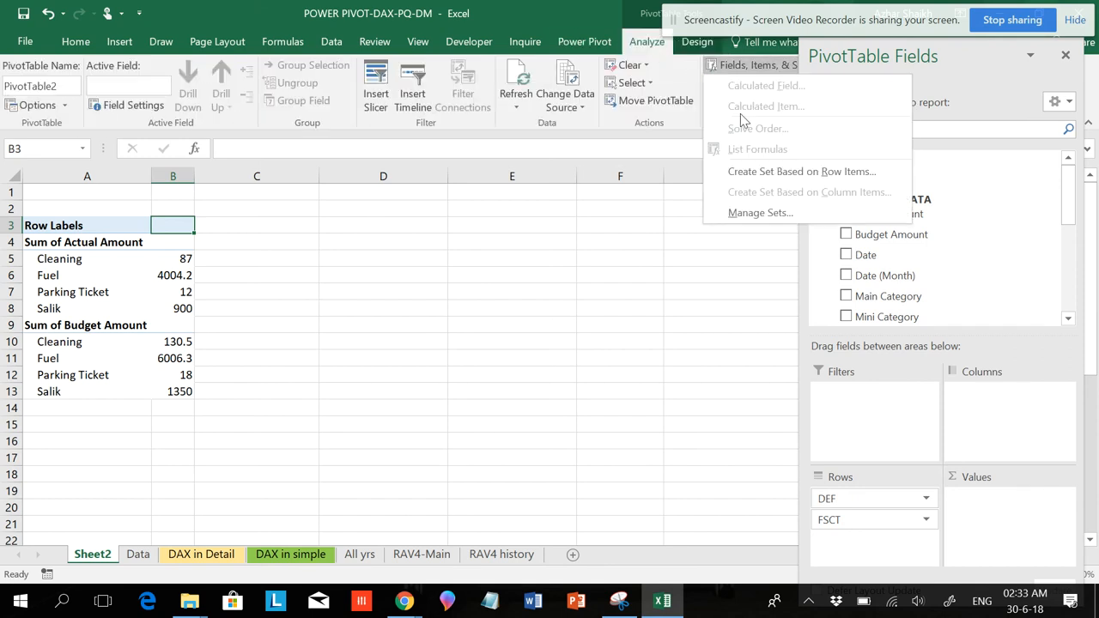
mouse_move(711, 308)
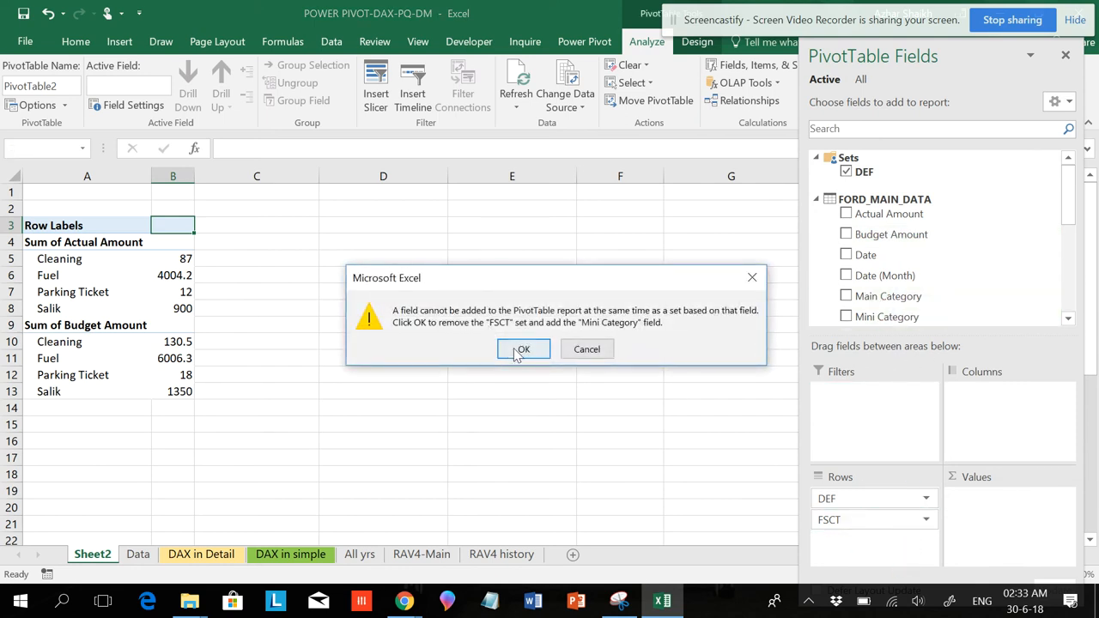
left_click(522, 349)
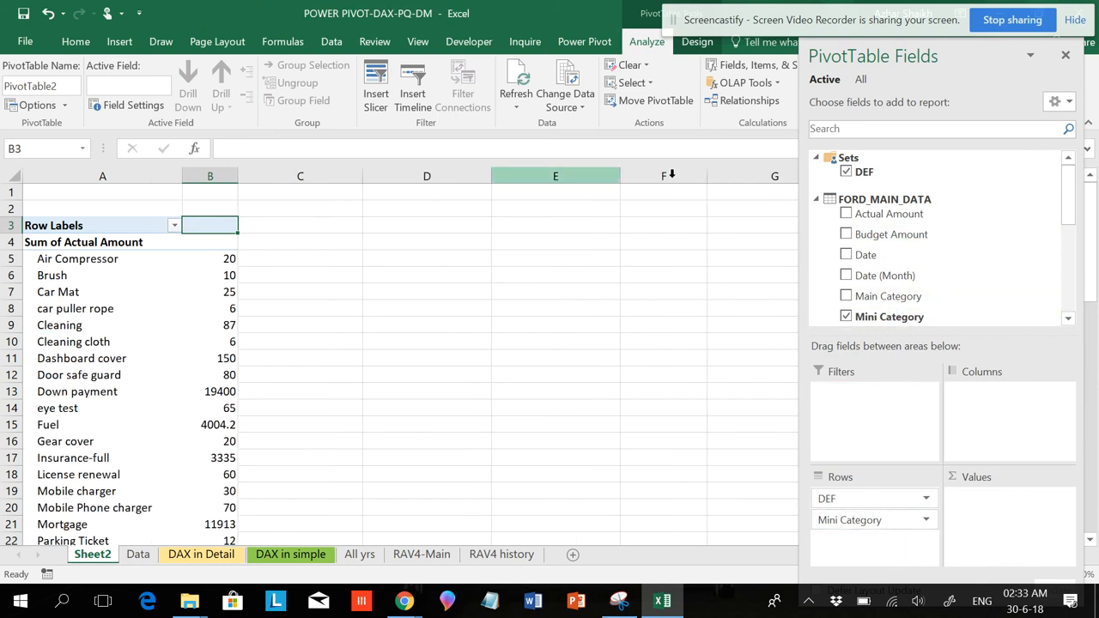
left_click(756, 65)
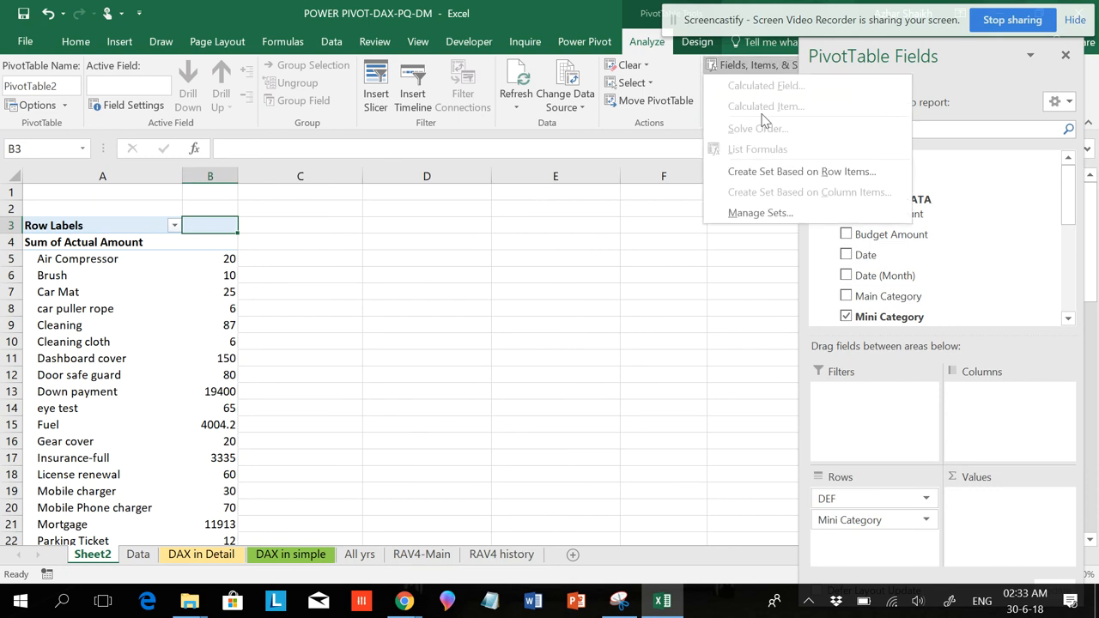
mouse_move(979, 463)
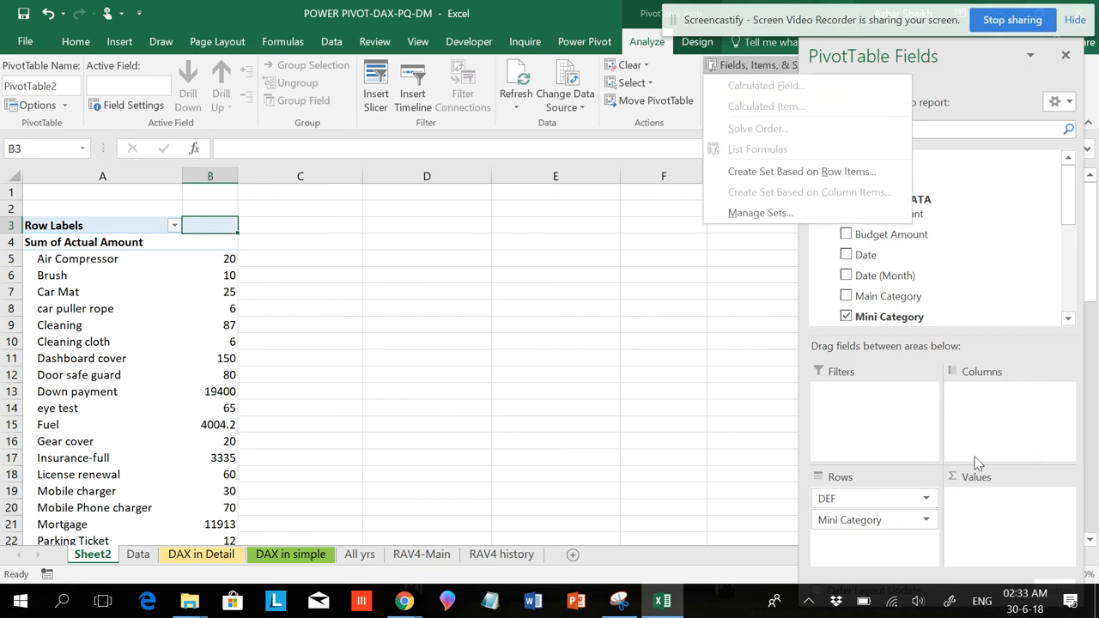
- Choose Manage Sets to view the DEF and FSCT named sets
left_click(759, 212)
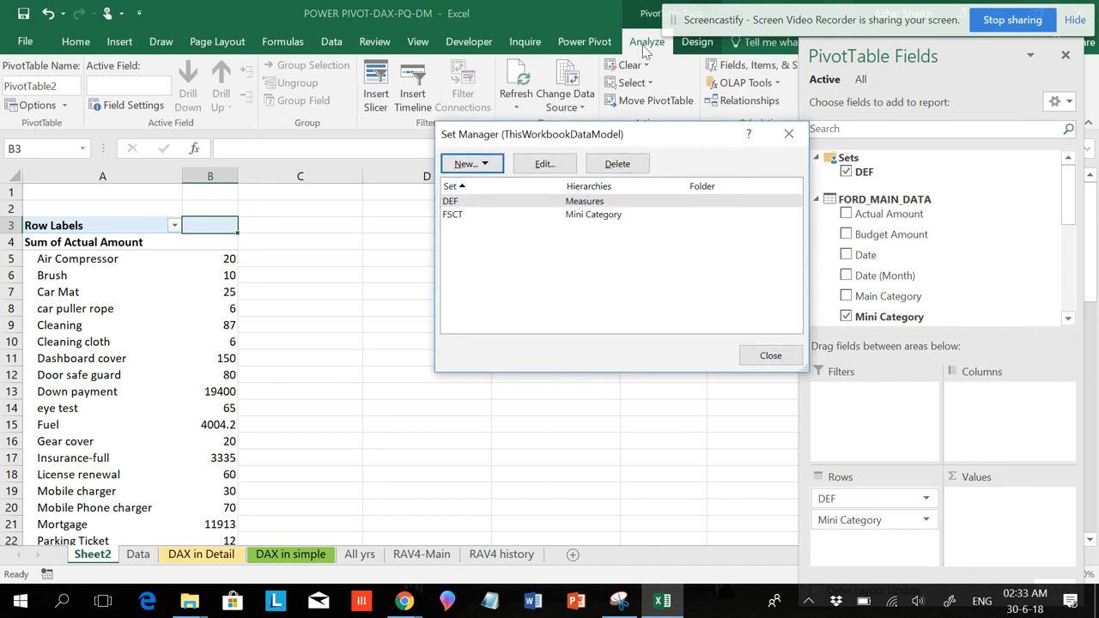
mouse_move(413, 284)
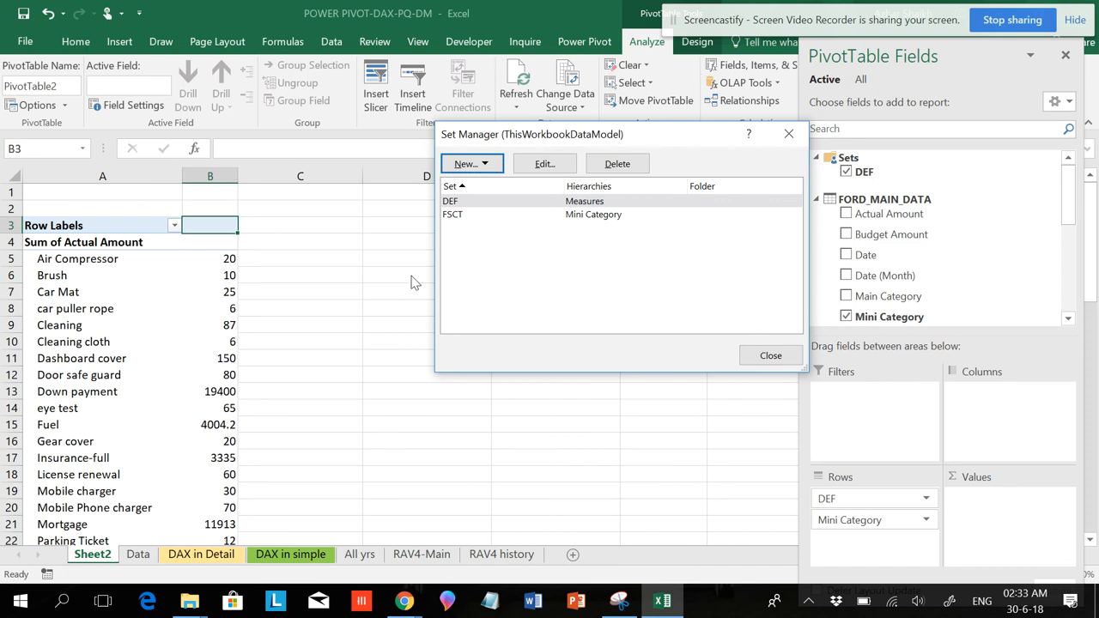
mouse_move(719, 232)
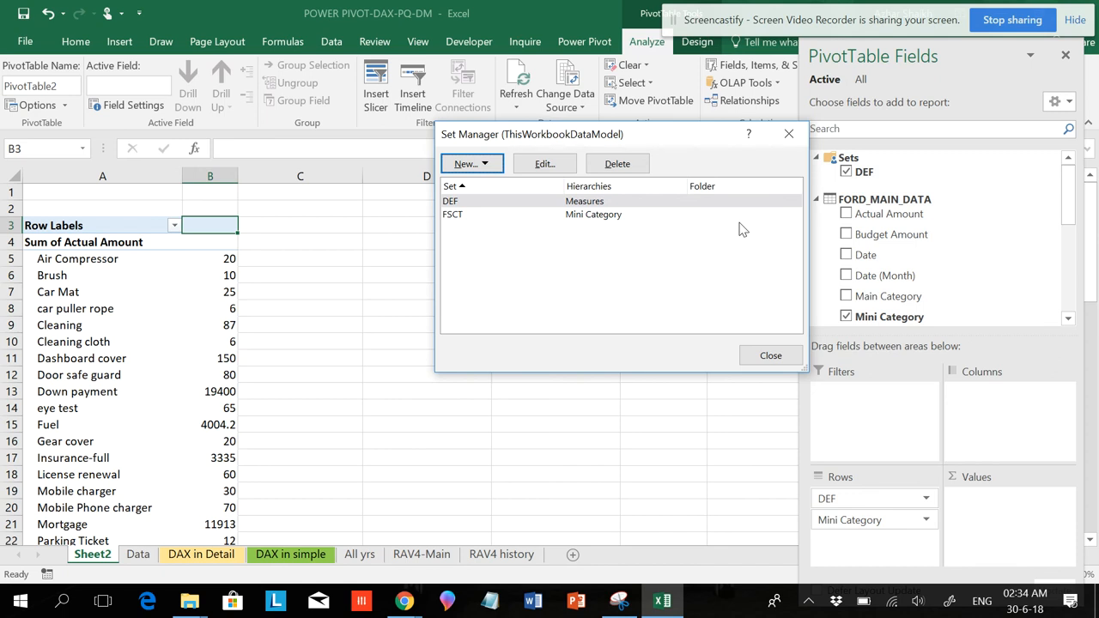
mouse_move(742, 230)
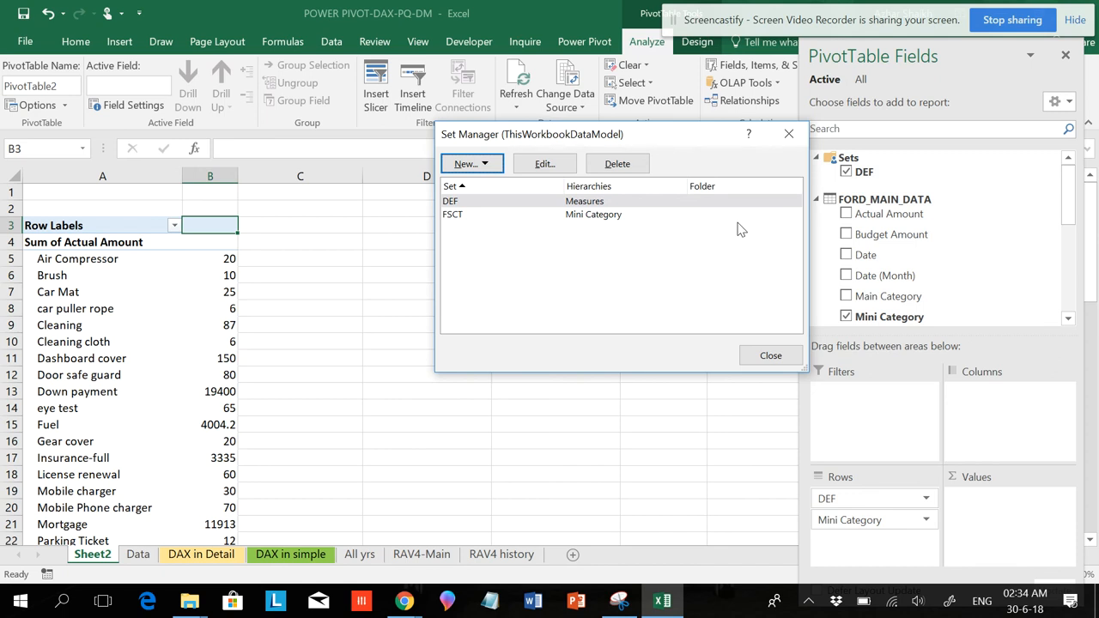